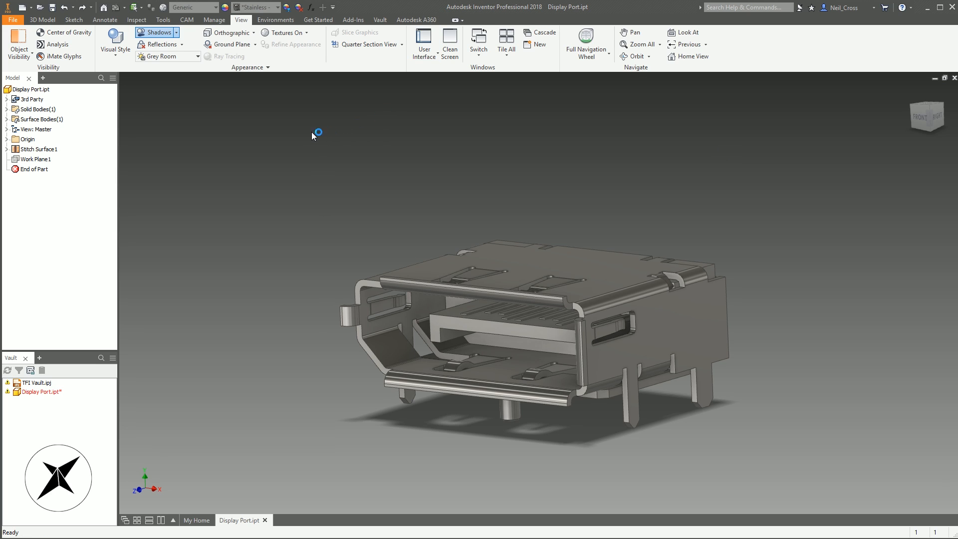
pyautogui.moveTo(271, 154)
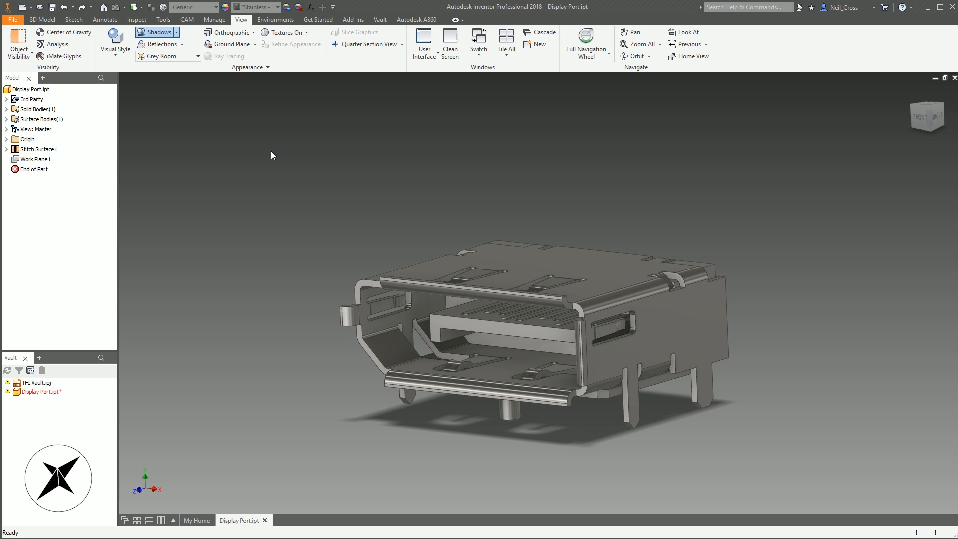
pyautogui.moveTo(267, 197)
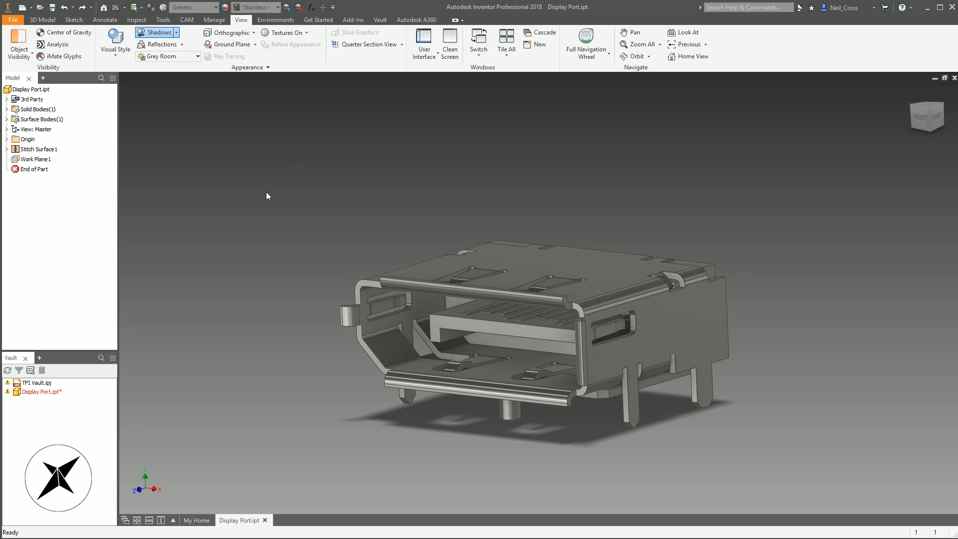
pyautogui.moveTo(257, 179)
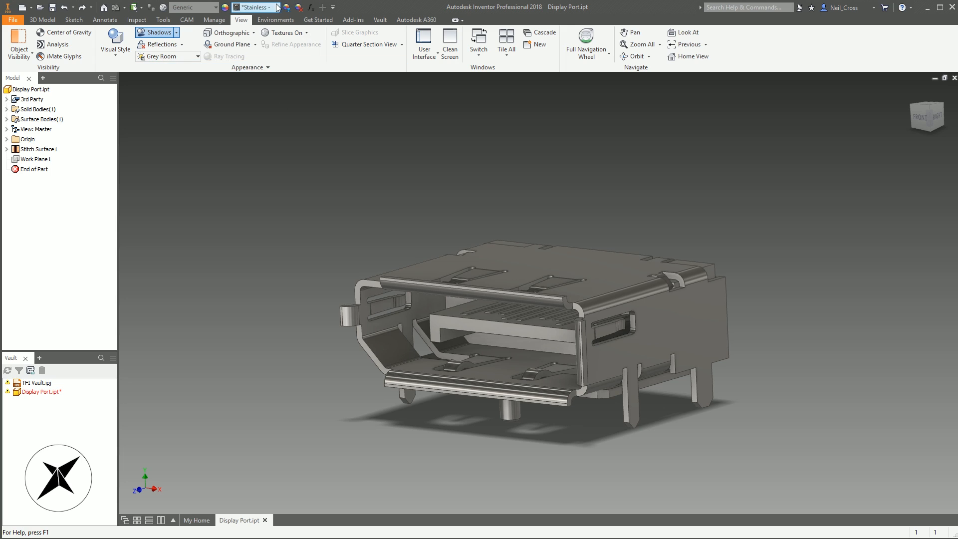
# Apply the White library appearance to the DisplayPort connector in place of stainless steel
pyautogui.click(268, 7)
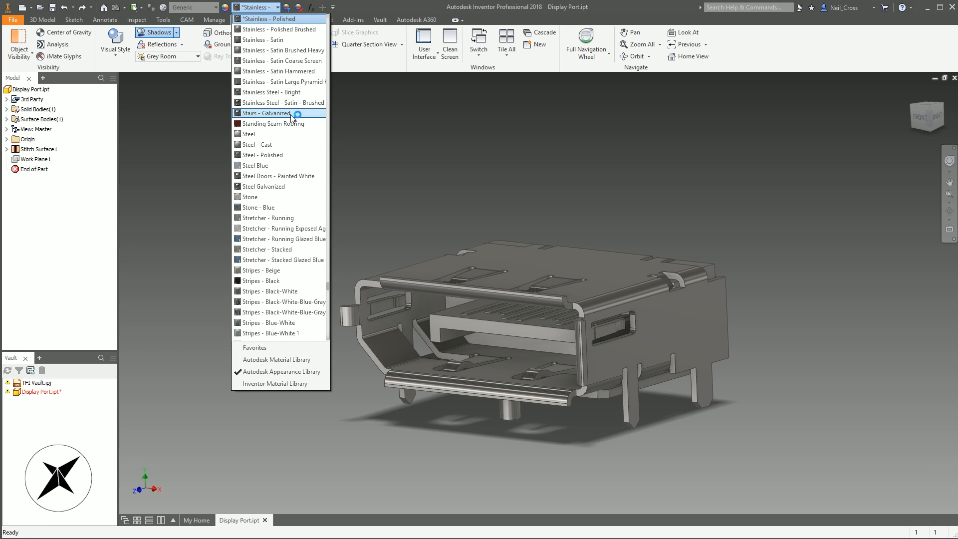
pyautogui.moveTo(291, 124)
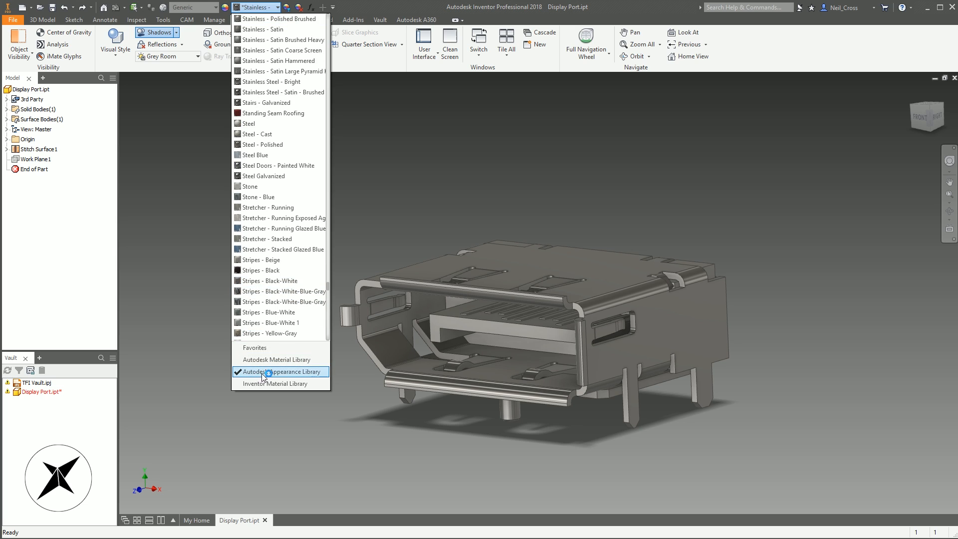
pyautogui.scroll(-3)
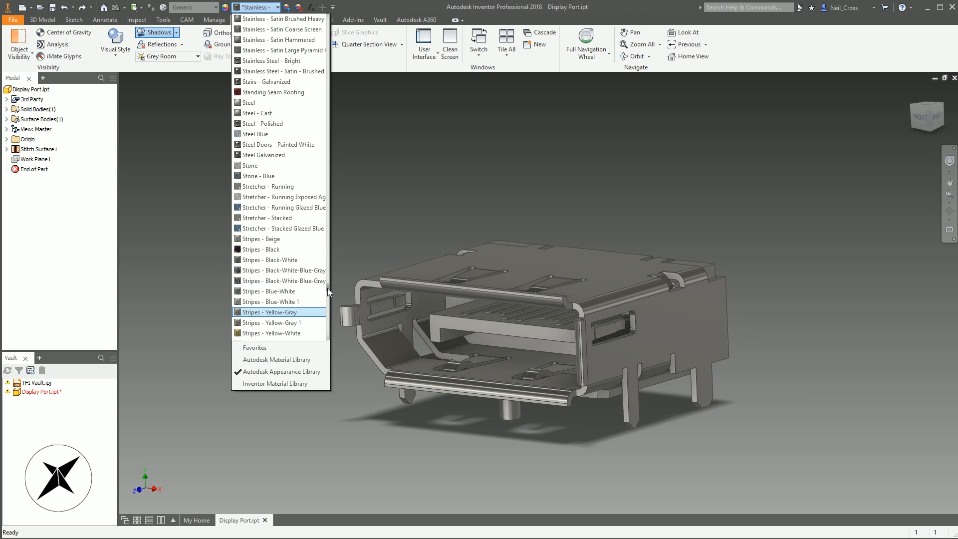
pyautogui.scroll(-3)
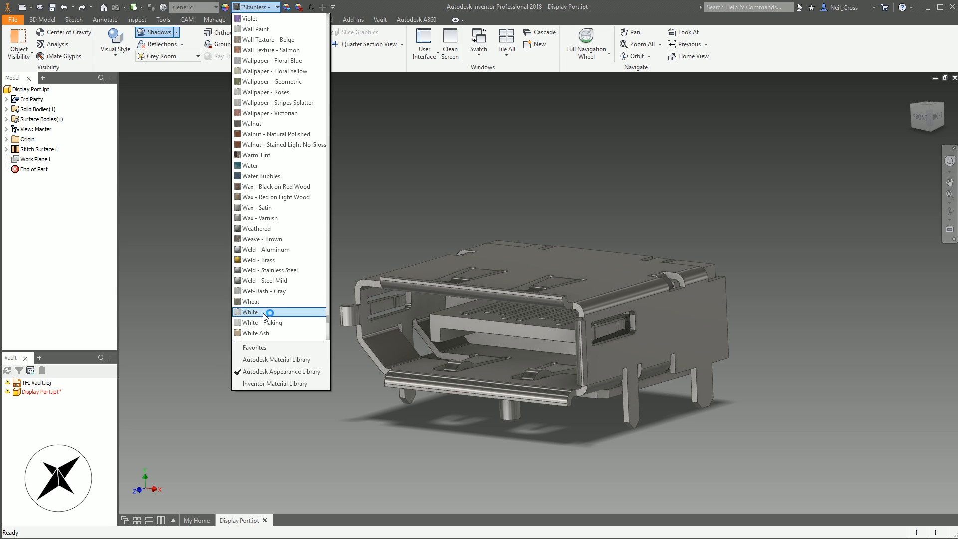
pyautogui.click(249, 312)
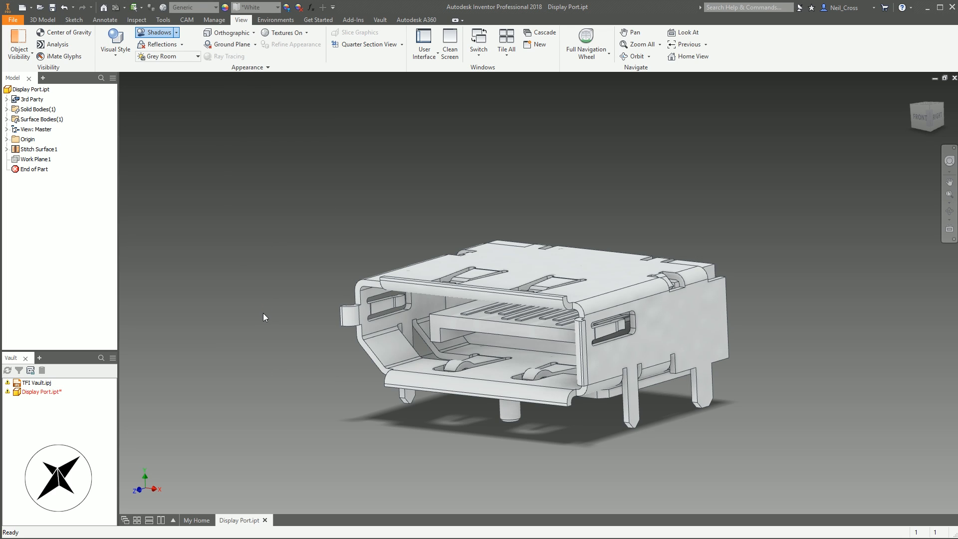
pyautogui.moveTo(259, 317)
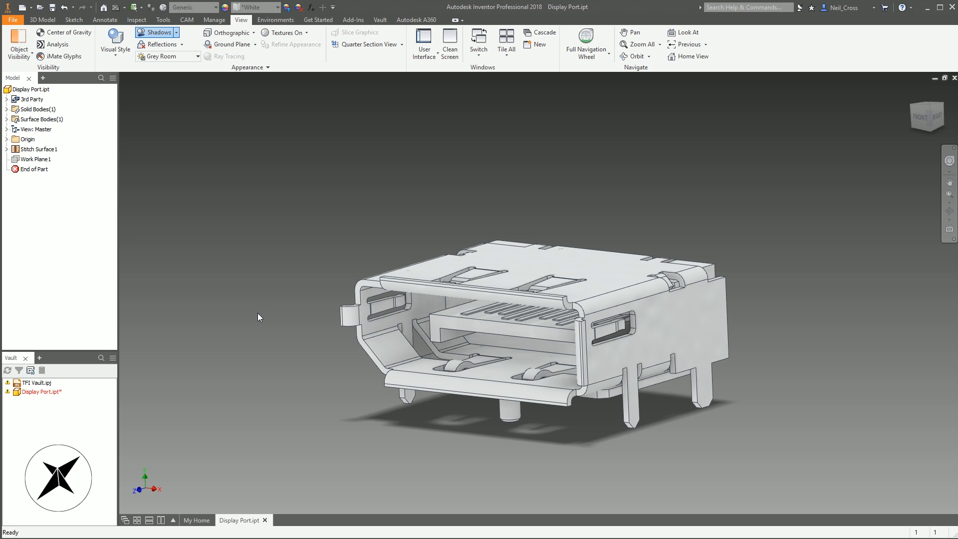
pyautogui.moveTo(238, 212)
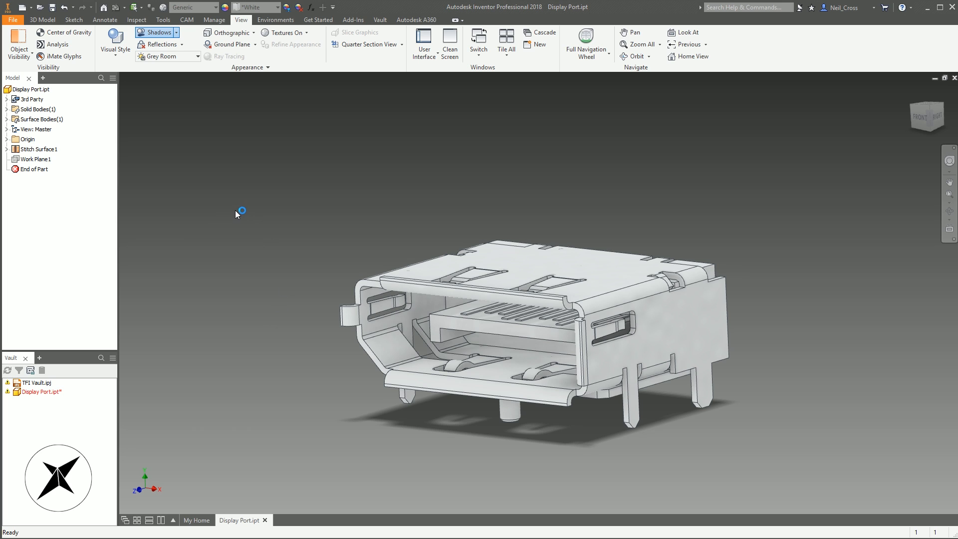
# Set the viewport background to 1 Color in Application Options > Colors and close
pyautogui.click(12, 20)
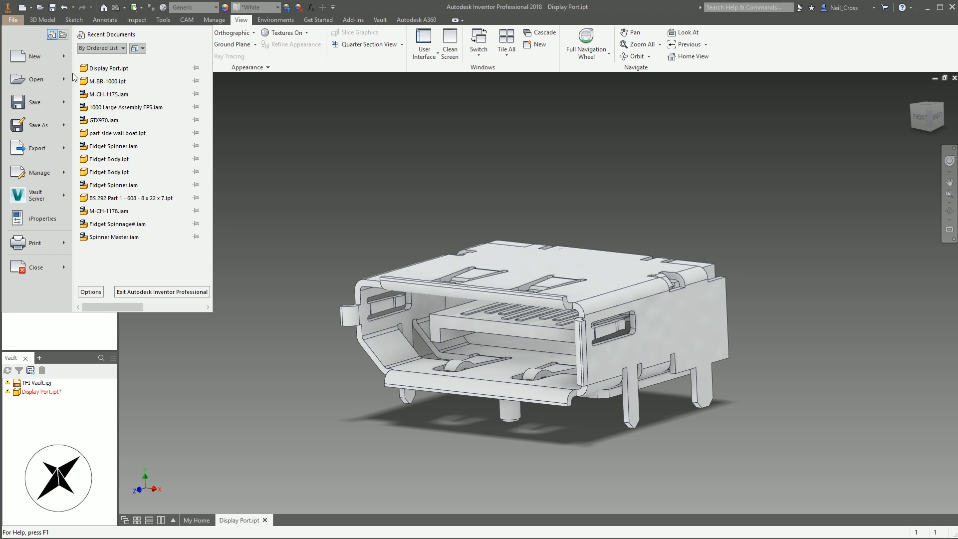
pyautogui.click(90, 292)
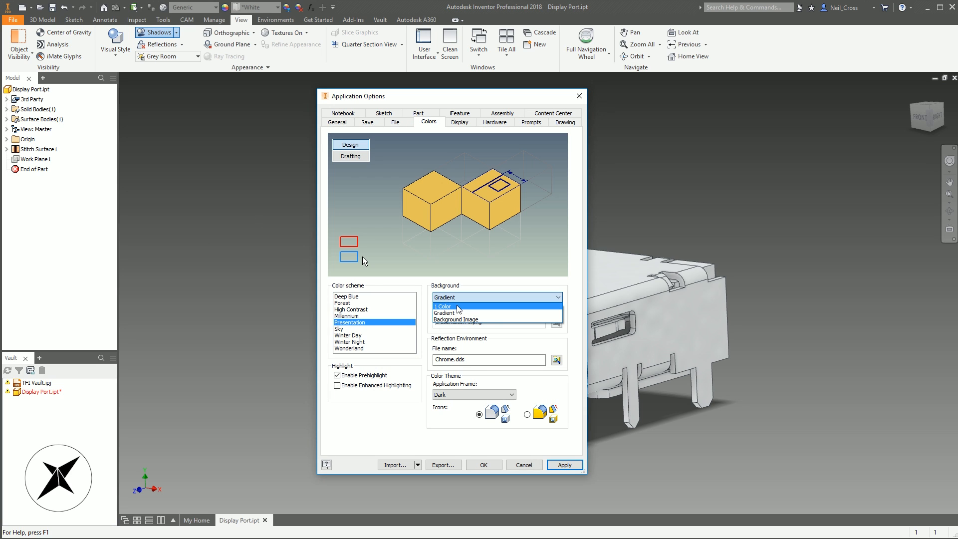
pyautogui.click(441, 306)
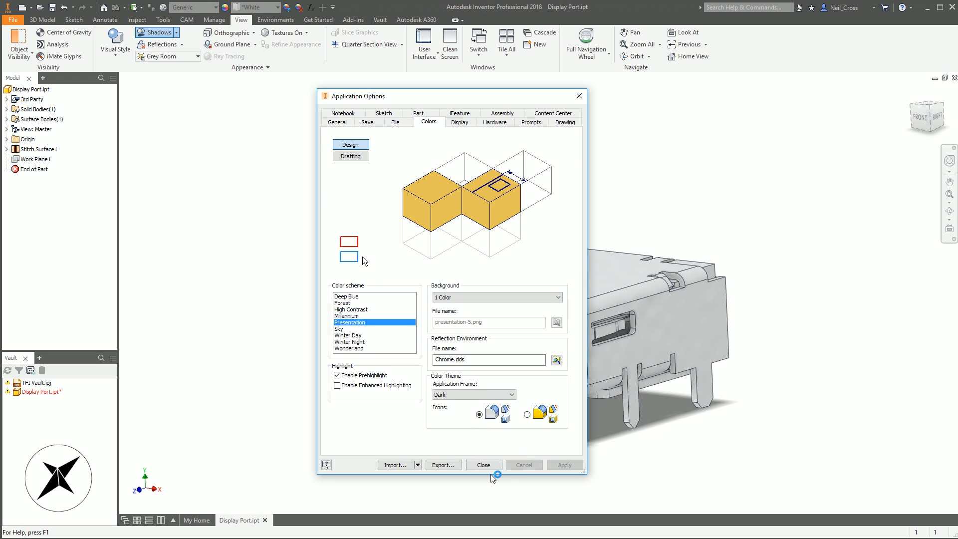
pyautogui.click(483, 465)
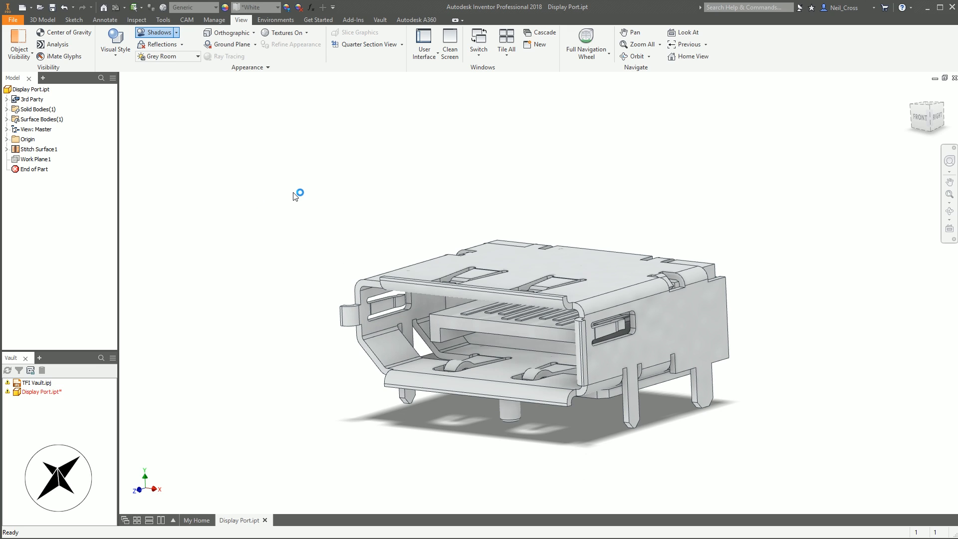
pyautogui.moveTo(304, 195)
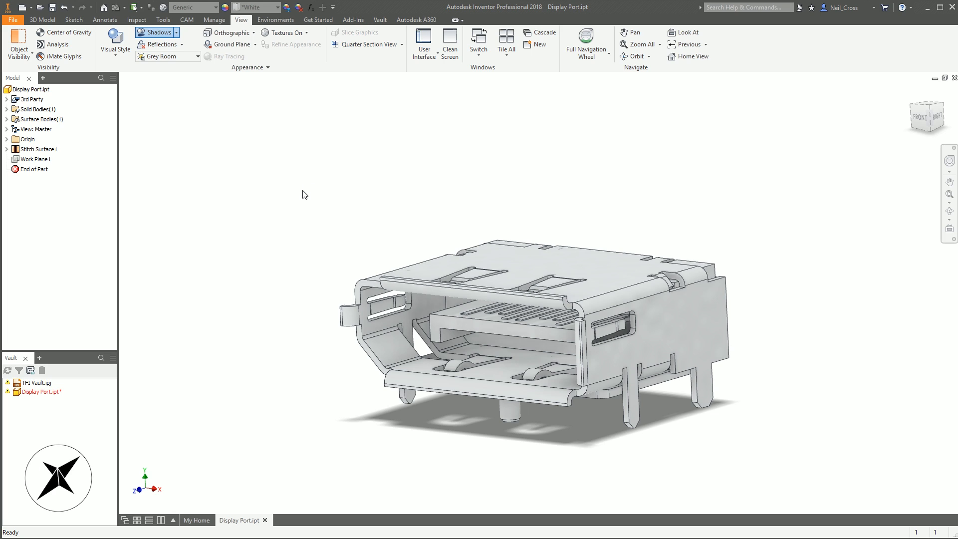
pyautogui.click(253, 7)
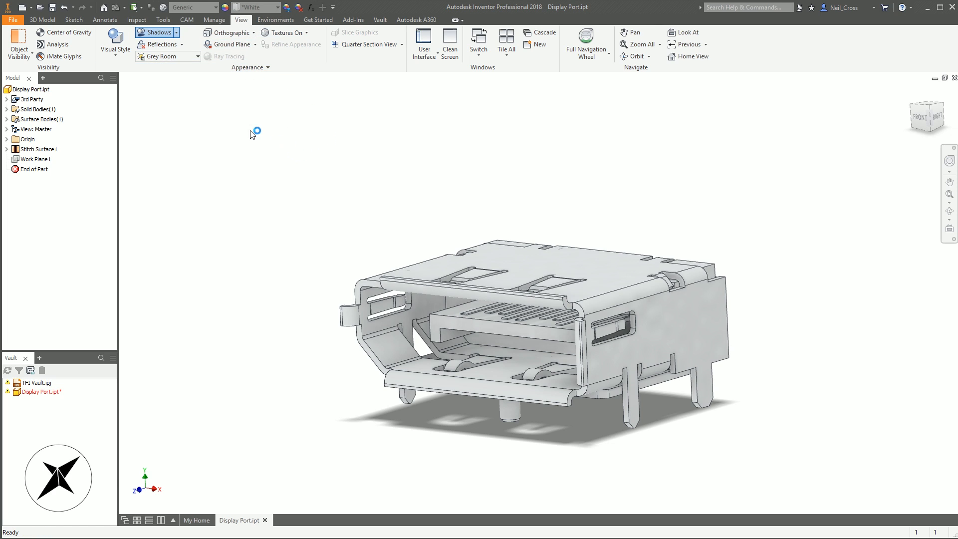
pyautogui.moveTo(191, 100)
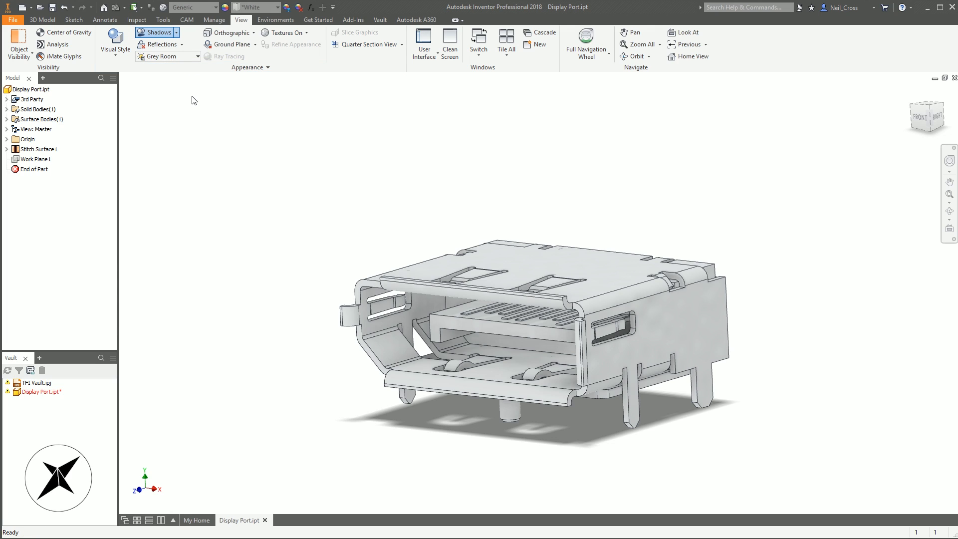
pyautogui.moveTo(213, 128)
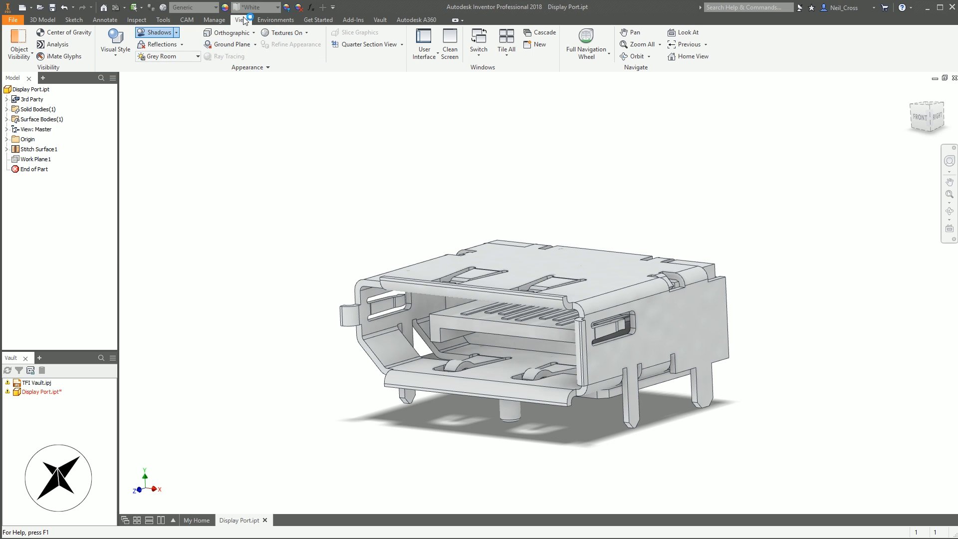
# Bring up the Grey Room lighting style in the Style and Standard Editor
pyautogui.click(196, 56)
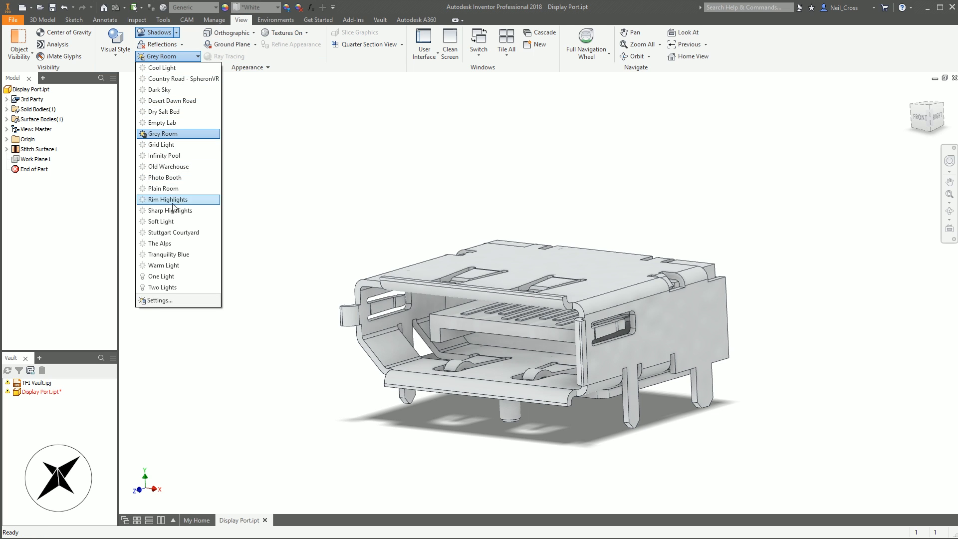
pyautogui.click(160, 300)
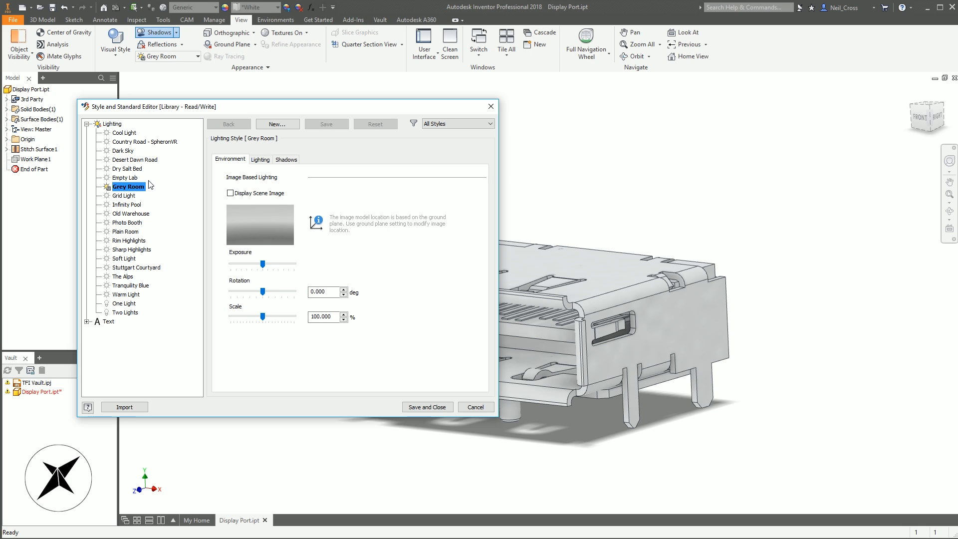
pyautogui.moveTo(121, 317)
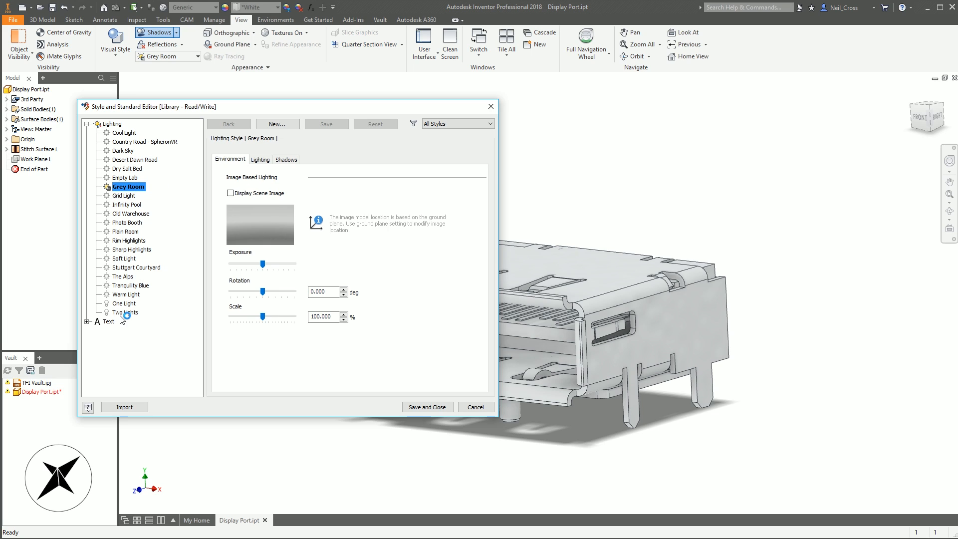
pyautogui.moveTo(125, 195)
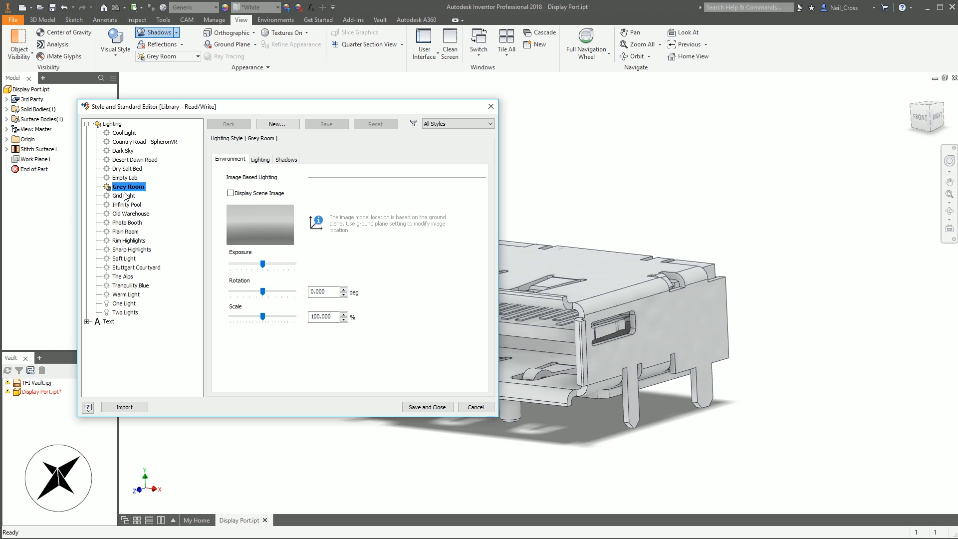
pyautogui.moveTo(125, 298)
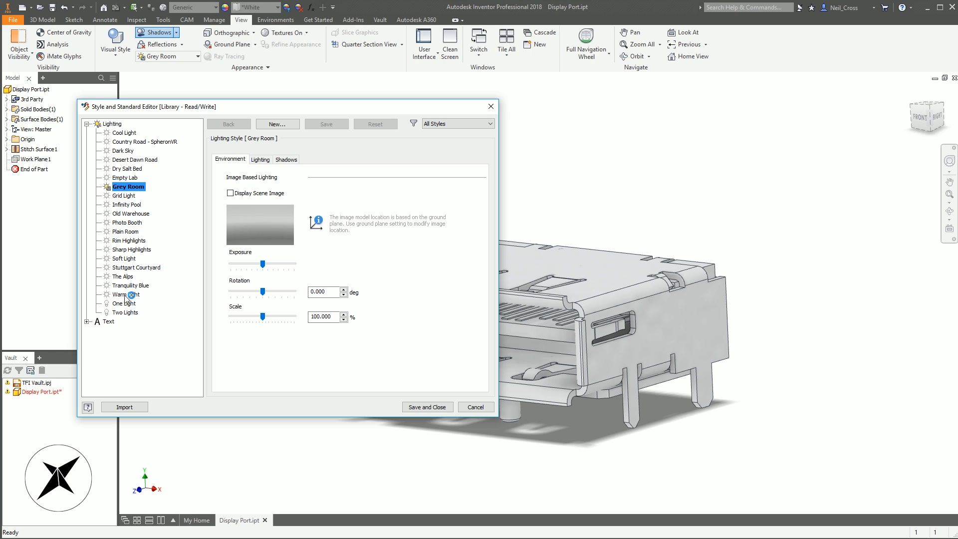
pyautogui.moveTo(247, 176)
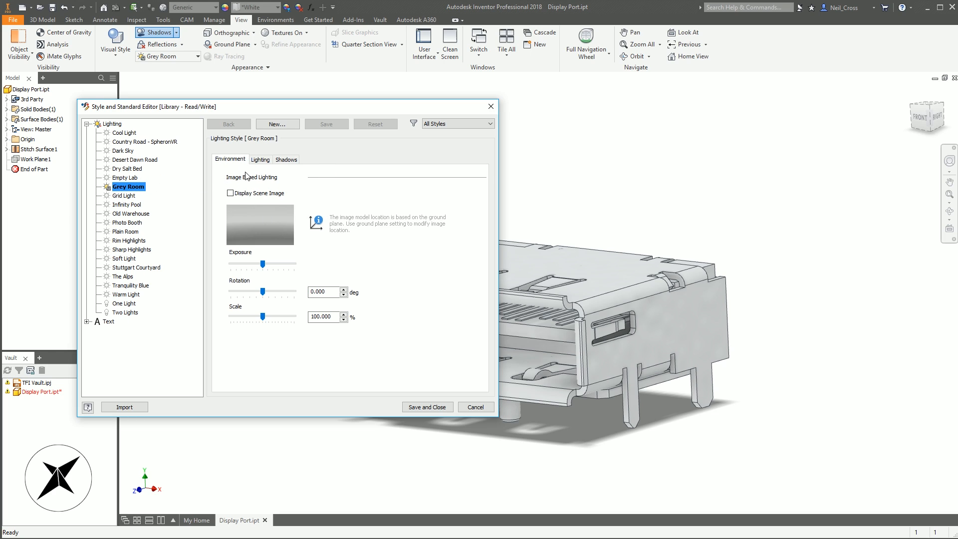
pyautogui.moveTo(109, 203)
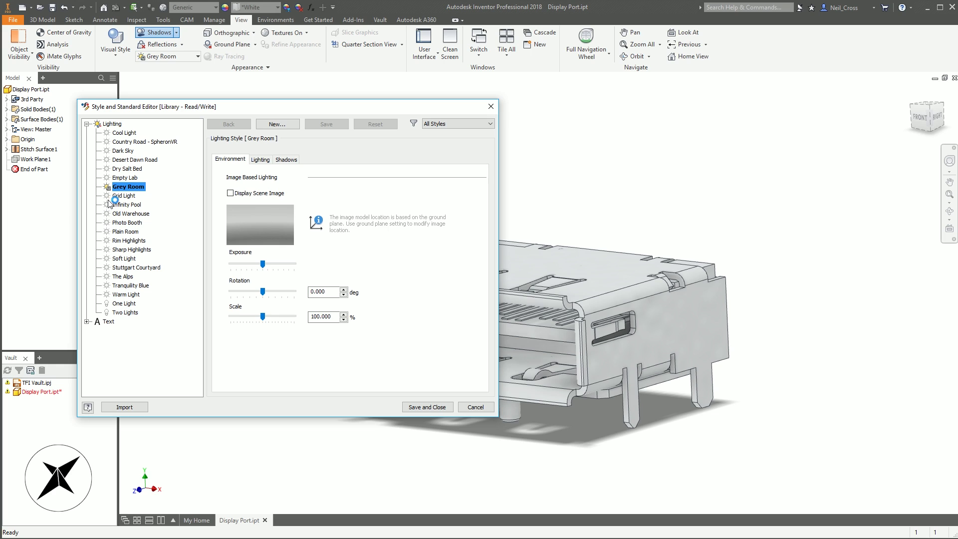
pyautogui.moveTo(128, 201)
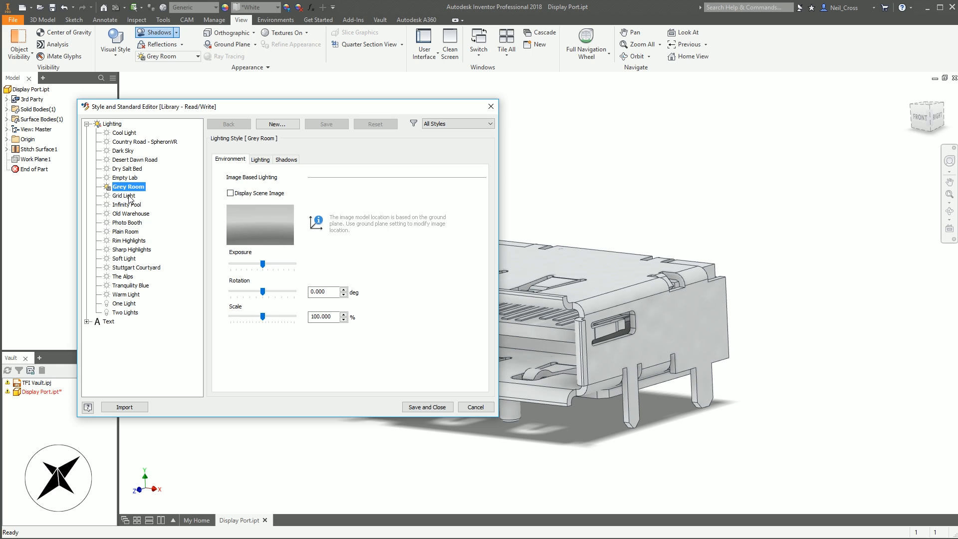
# Set Grey Room's All Lights Brightness and Ambience to 100, then return to Environment settings
pyautogui.click(259, 160)
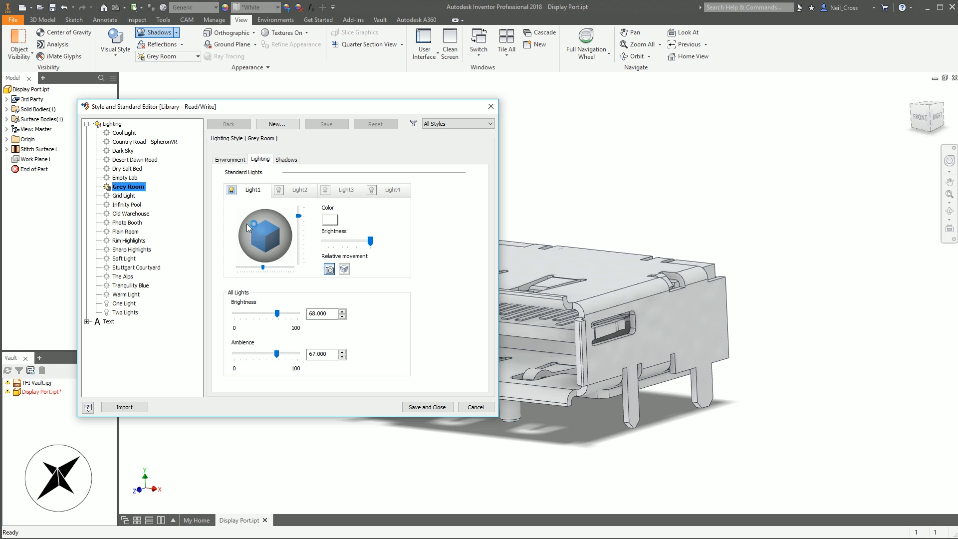
pyautogui.click(230, 190)
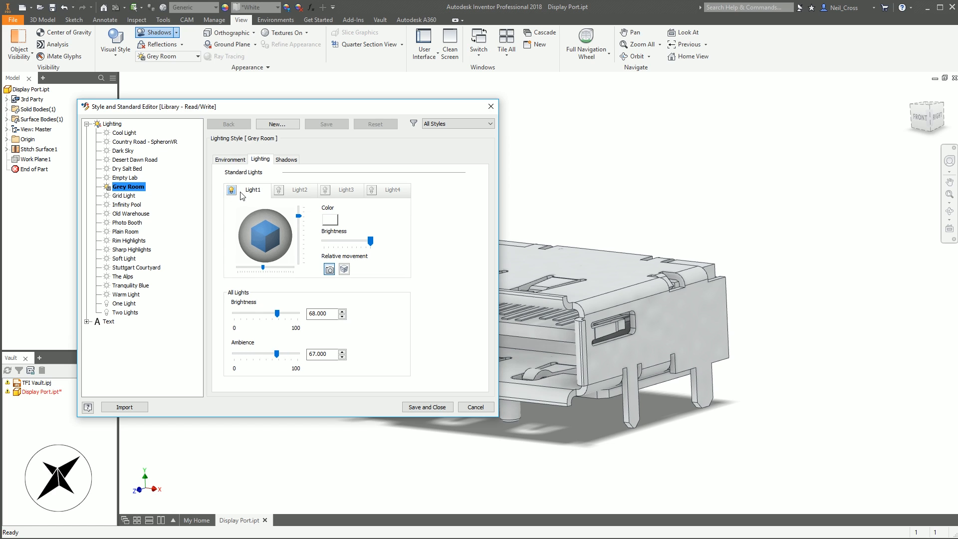
pyautogui.moveTo(580, 287)
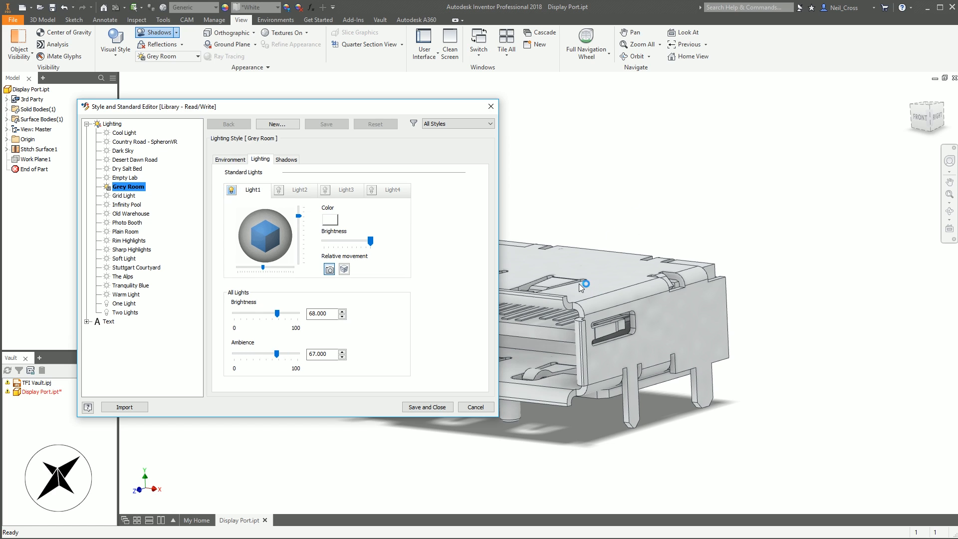
pyautogui.moveTo(278, 314)
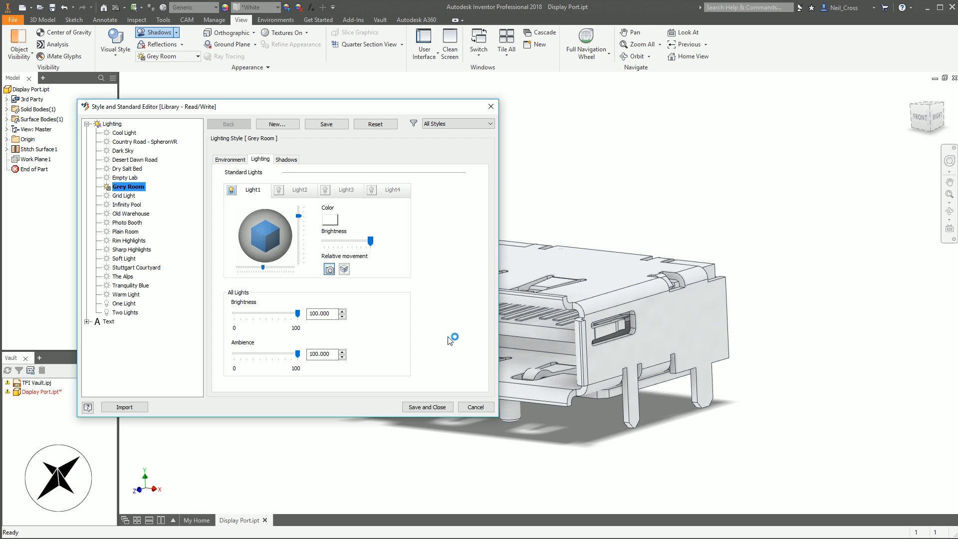
pyautogui.moveTo(191, 282)
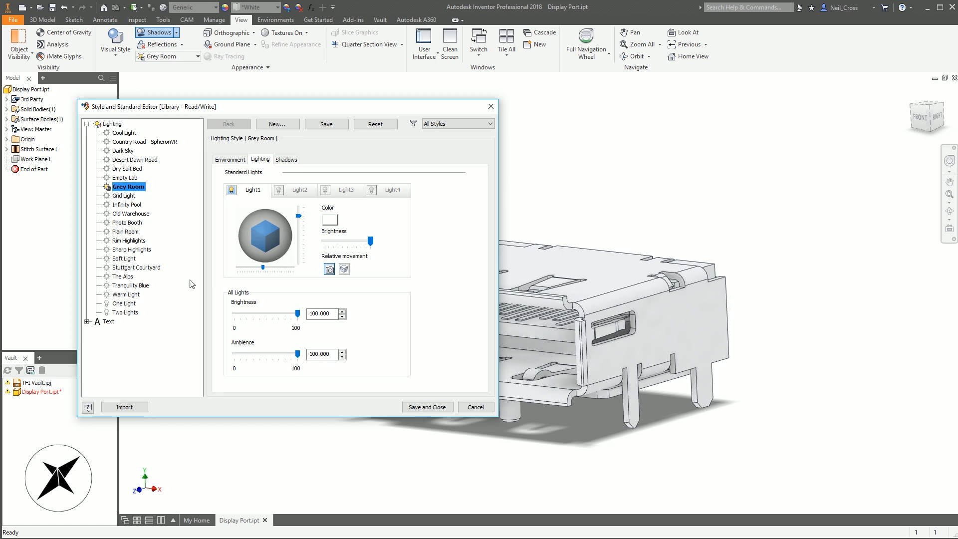
pyautogui.click(230, 159)
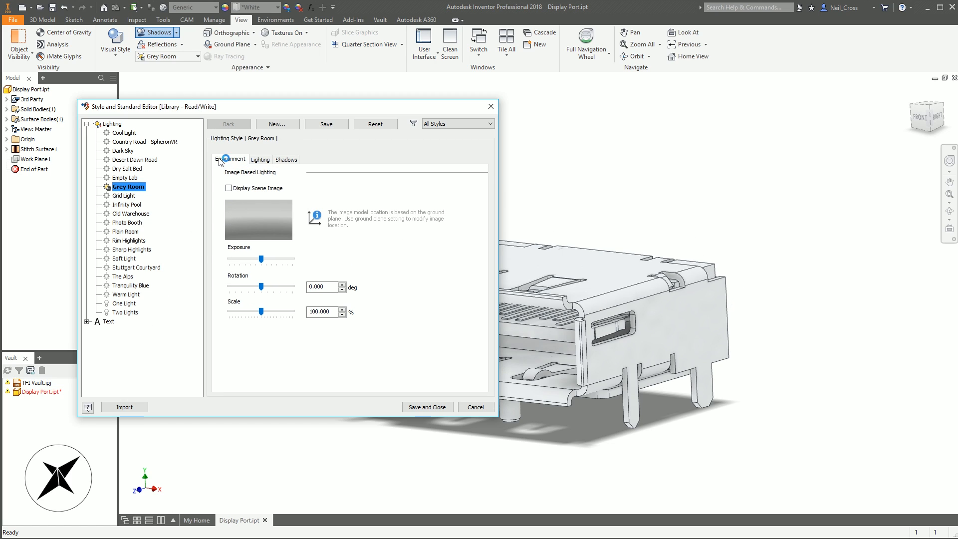
pyautogui.moveTo(133, 322)
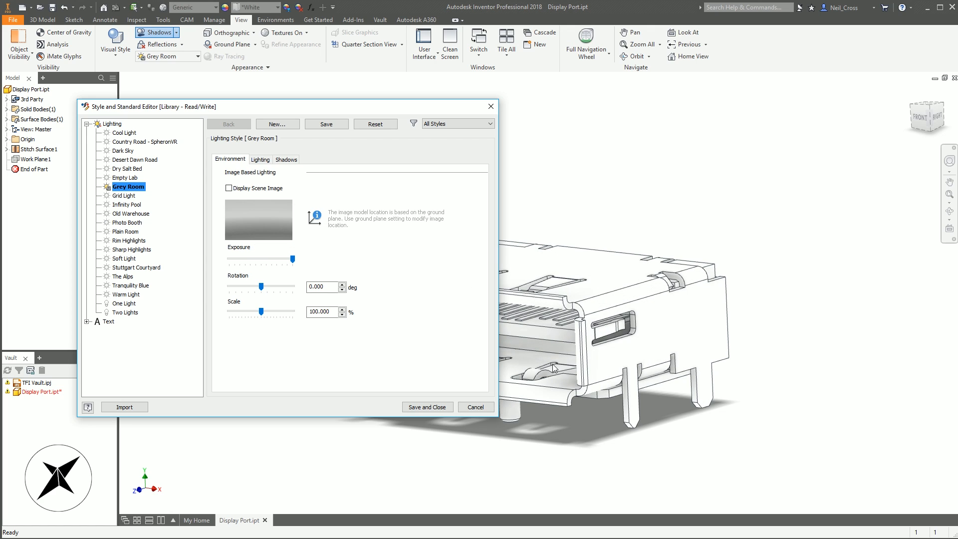
pyautogui.moveTo(629, 332)
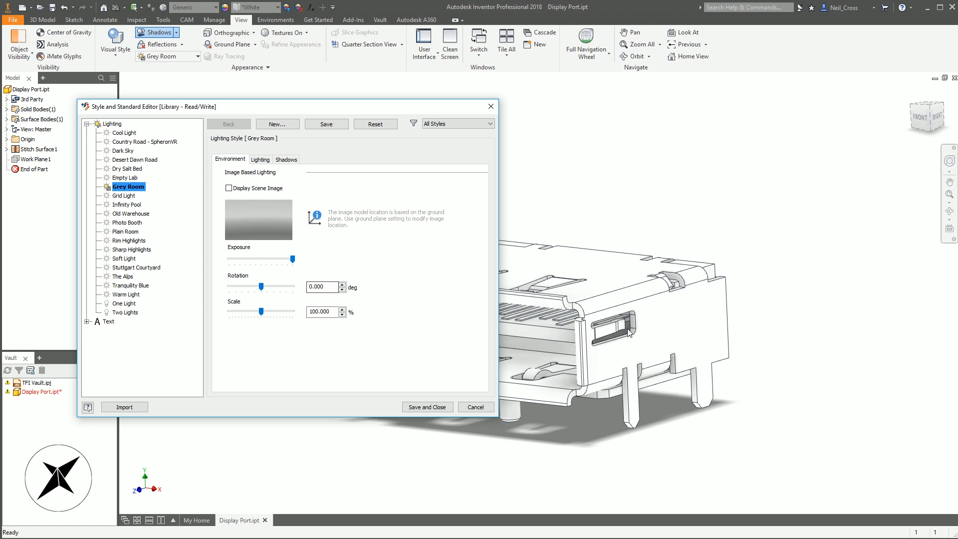
pyautogui.moveTo(739, 383)
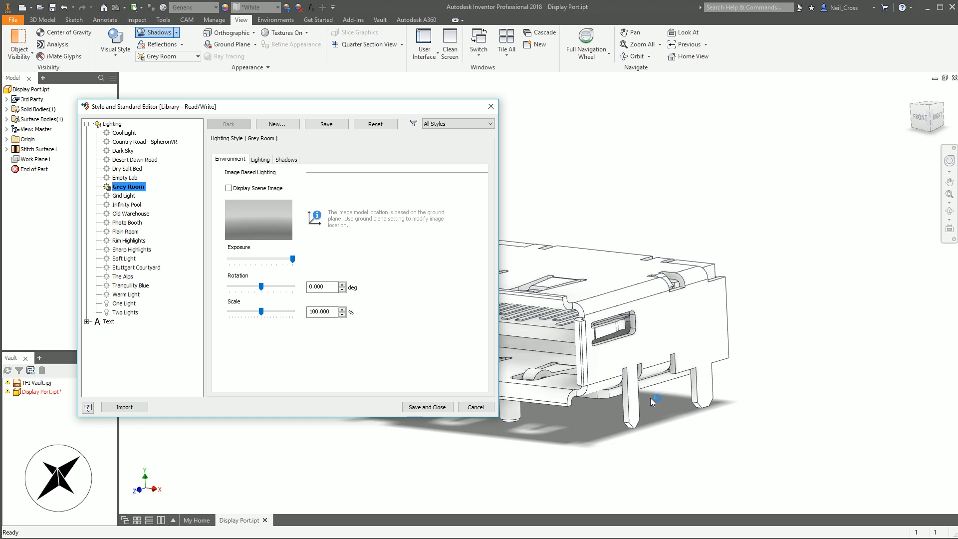
pyautogui.moveTo(333, 261)
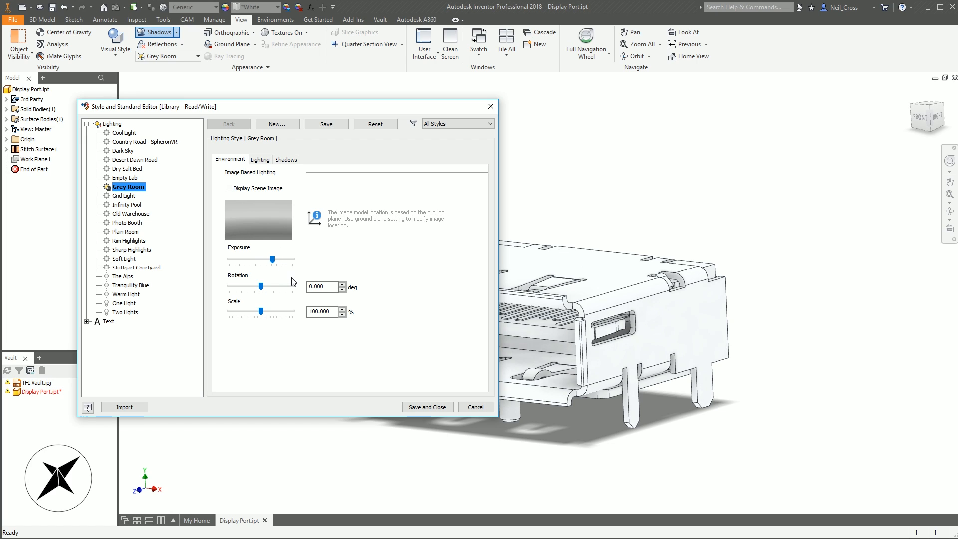
pyautogui.moveTo(312, 298)
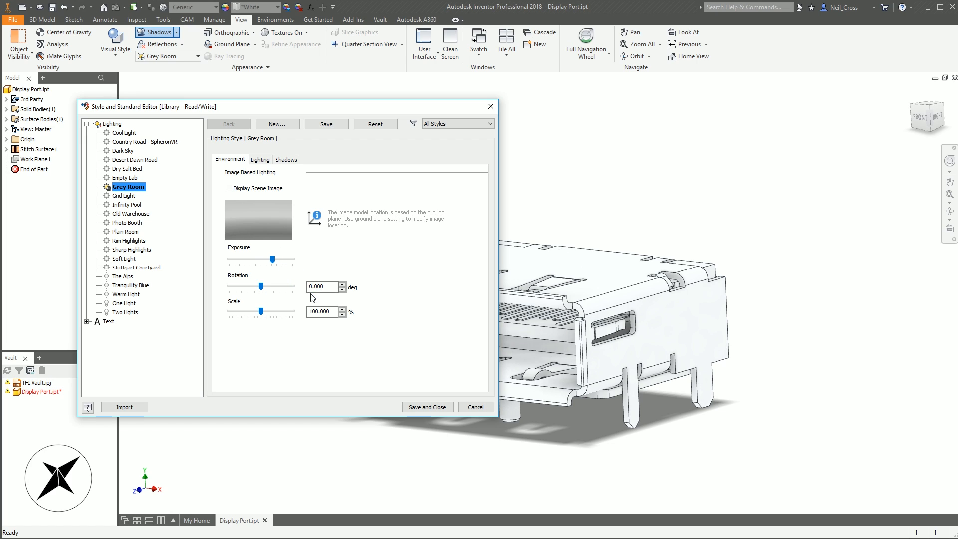
pyautogui.moveTo(290, 299)
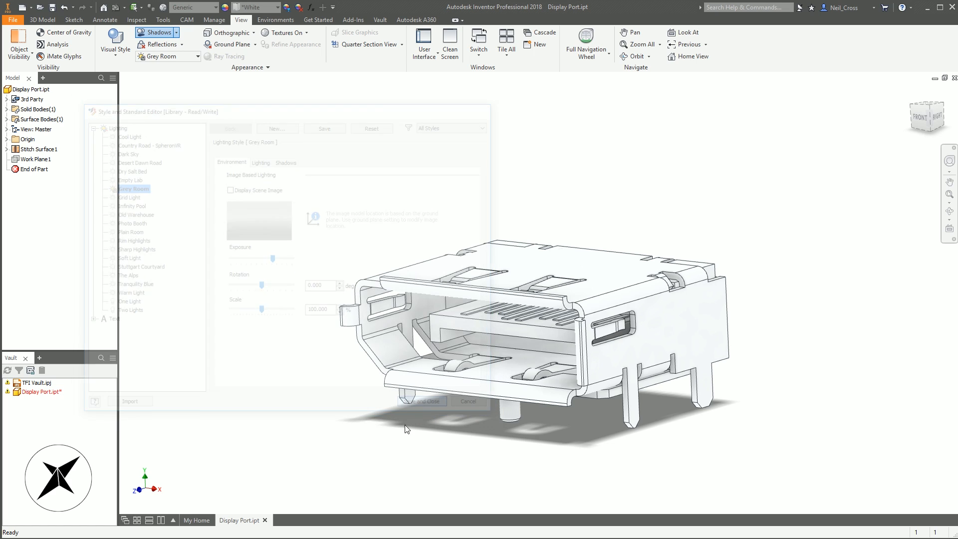
# Save the raised Grey Room exposure and close the style editor
pyautogui.click(421, 401)
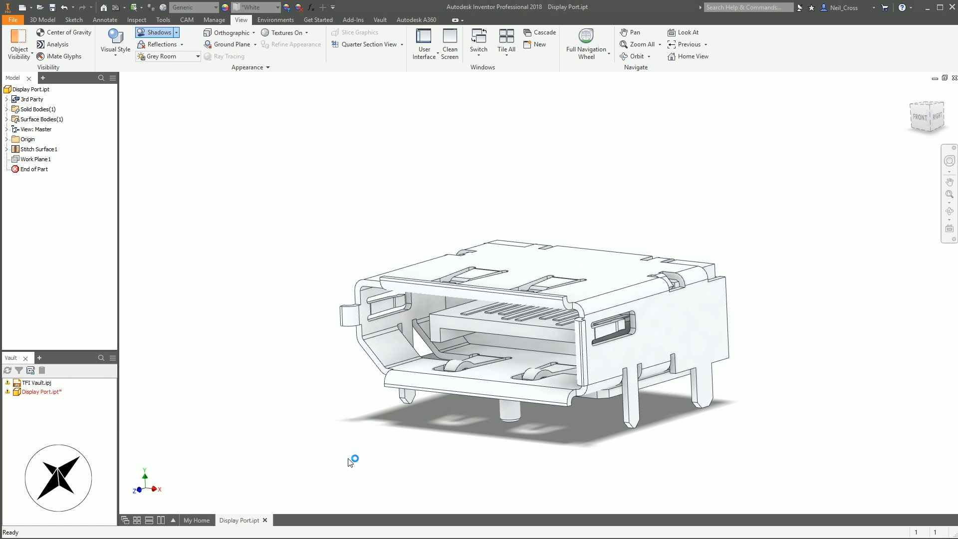
pyautogui.moveTo(272, 323)
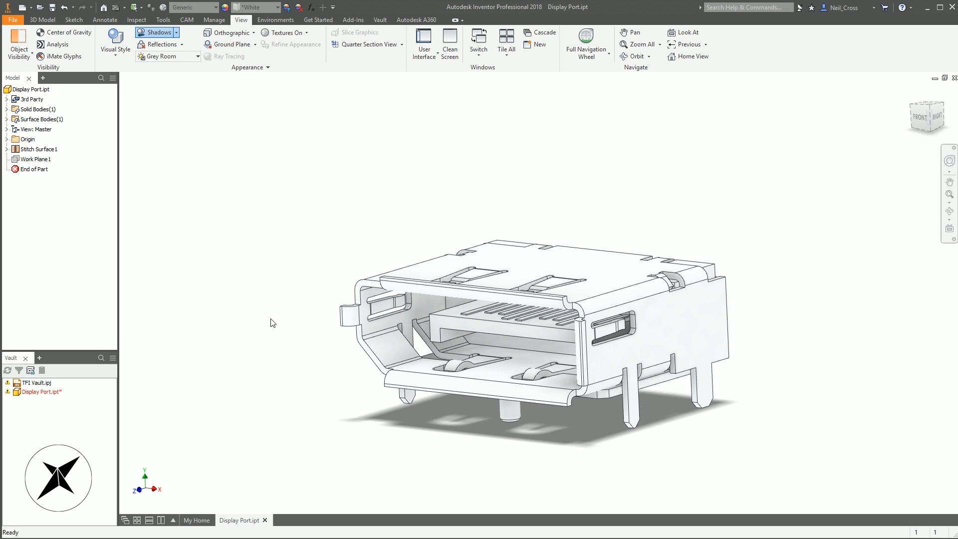
pyautogui.moveTo(301, 275)
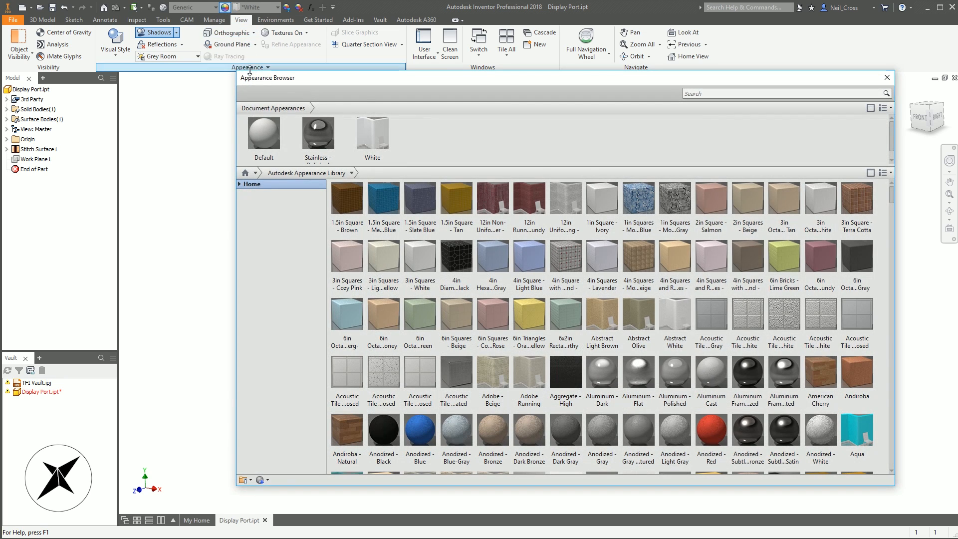
# Select the White document appearance in the Appearance Browser
pyautogui.click(371, 133)
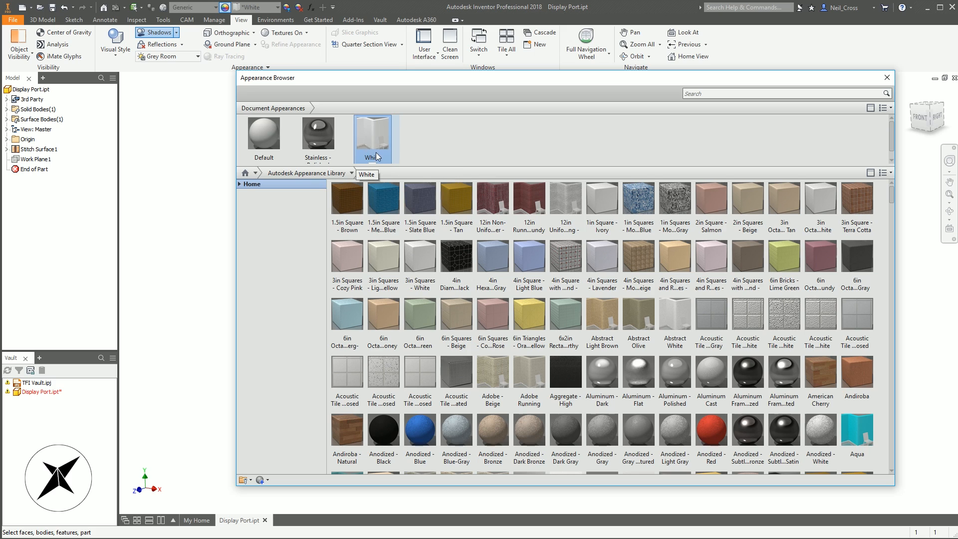
# Edit the White appearance colour to RGB 255 255 255 via the custom colour picker
pyautogui.doubleClick(372, 132)
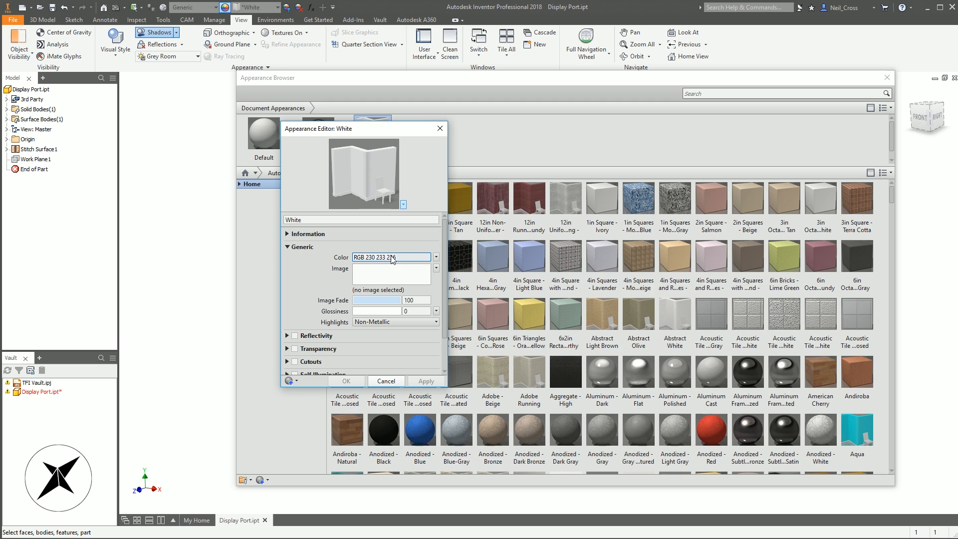
pyautogui.click(436, 257)
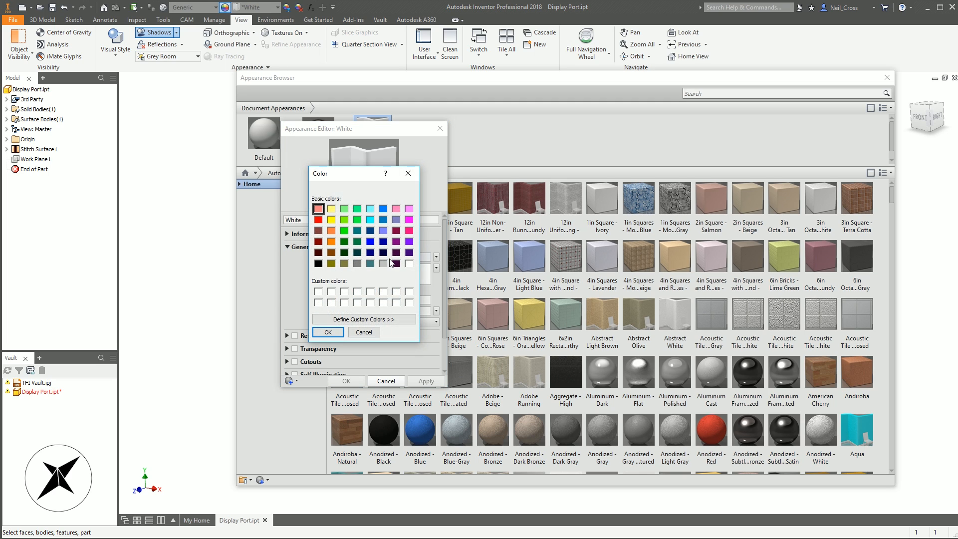
pyautogui.click(363, 319)
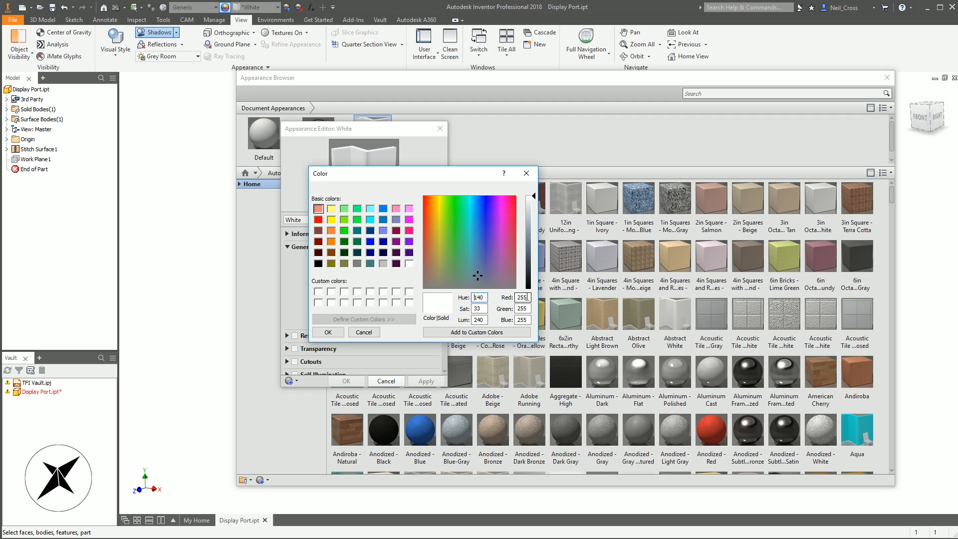
pyautogui.click(521, 319)
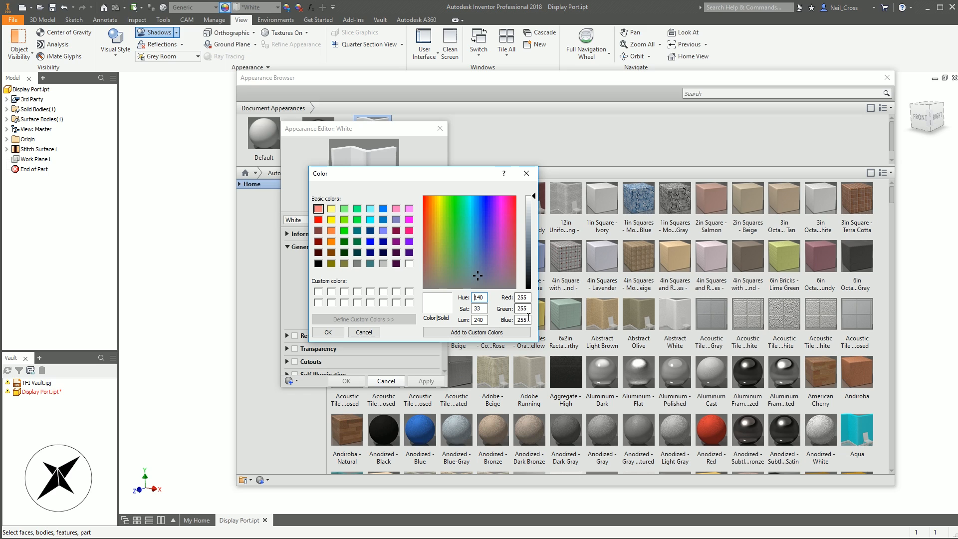
pyautogui.moveTo(458, 338)
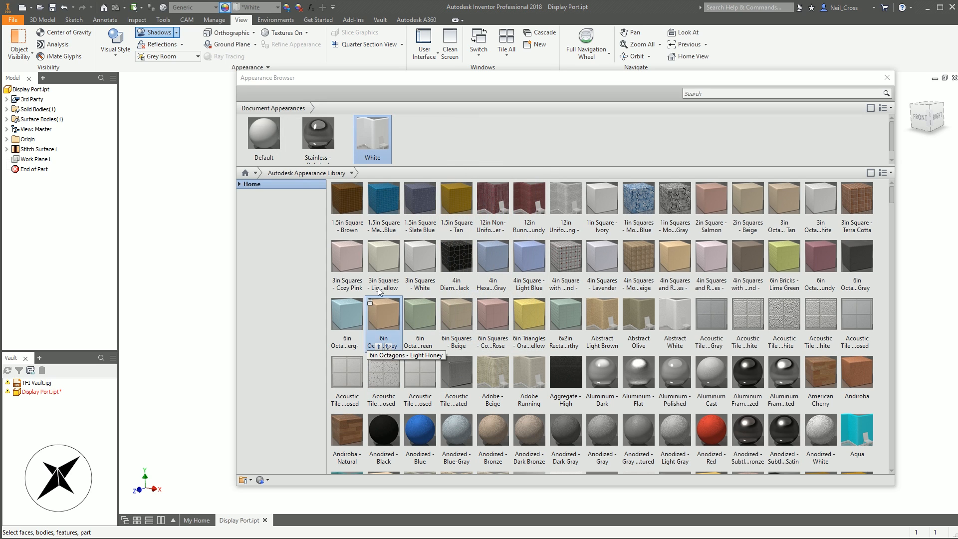
pyautogui.doubleClick(372, 132)
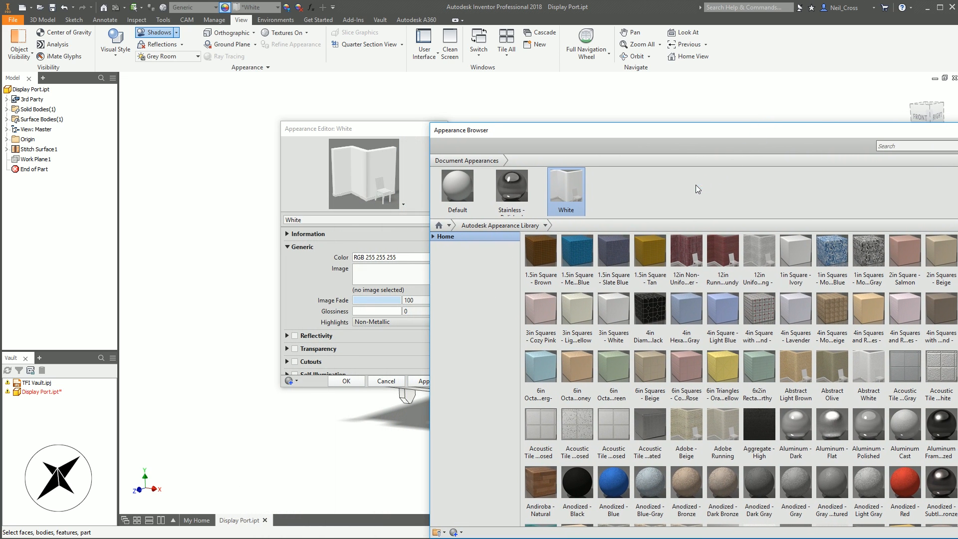
pyautogui.moveTo(650, 136)
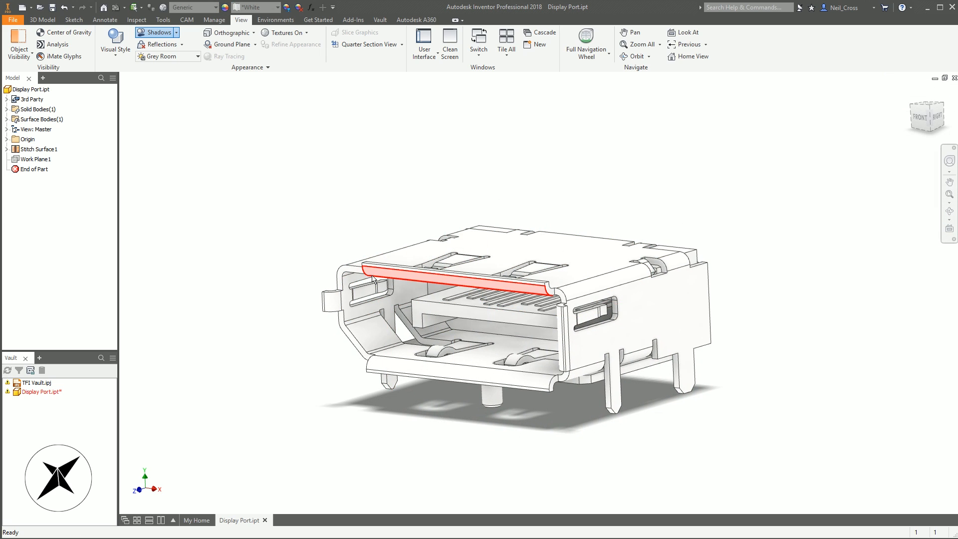
# Switch Shadows off on the View tab so the connector casts no shadow
pyautogui.click(359, 209)
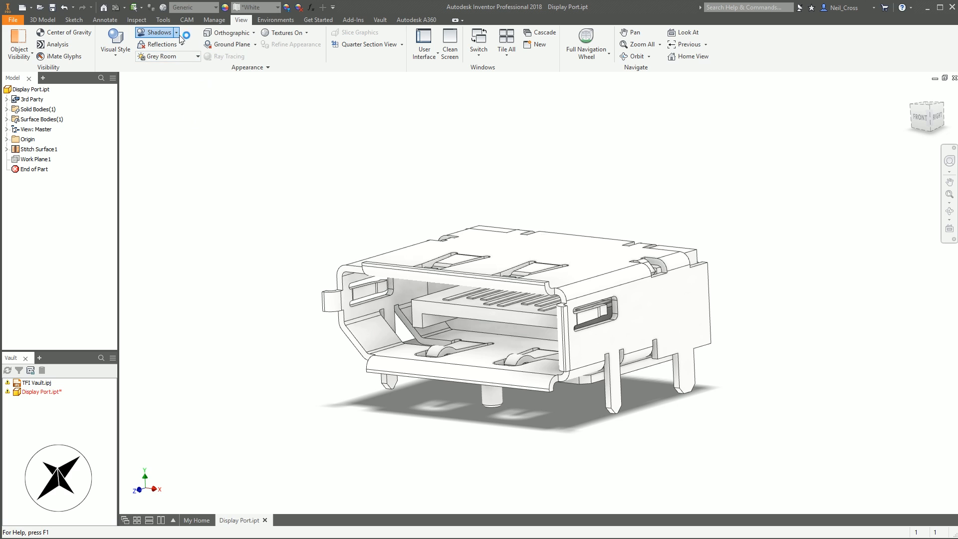
pyautogui.click(175, 32)
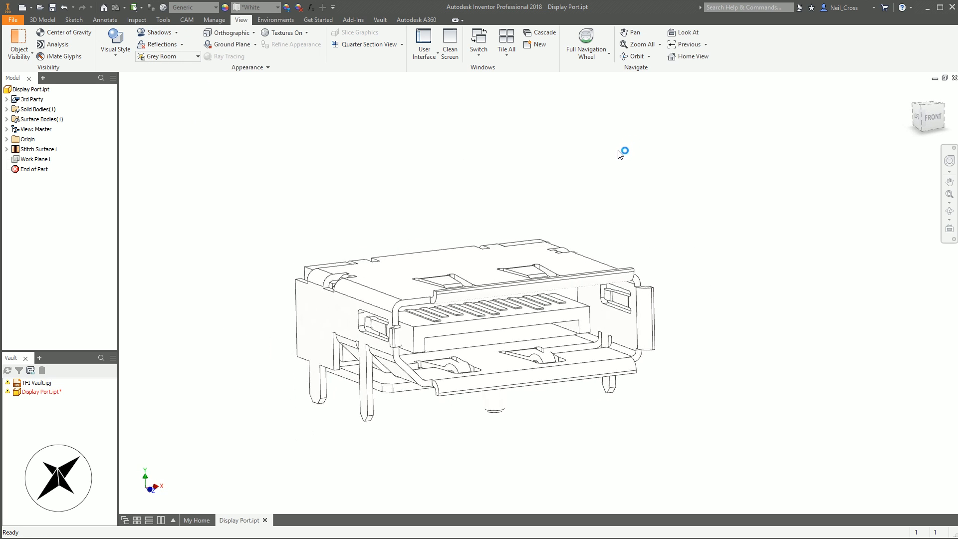
pyautogui.click(114, 43)
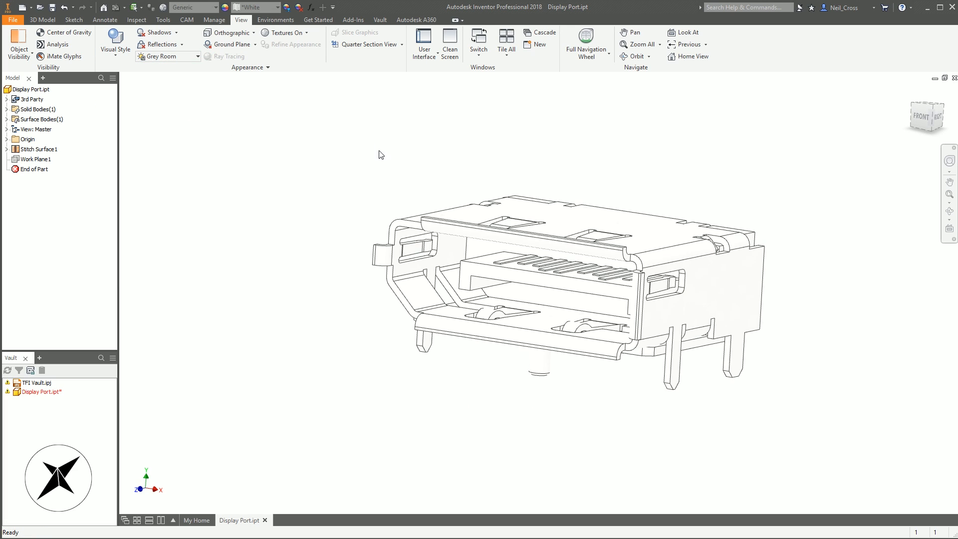
pyautogui.click(114, 44)
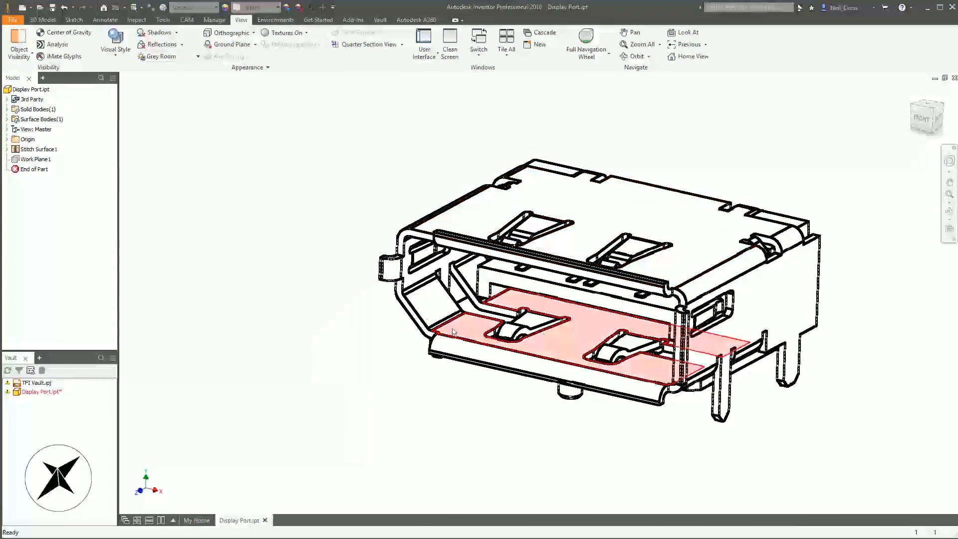
# Set the connector's visual style to Monochrome
pyautogui.click(114, 43)
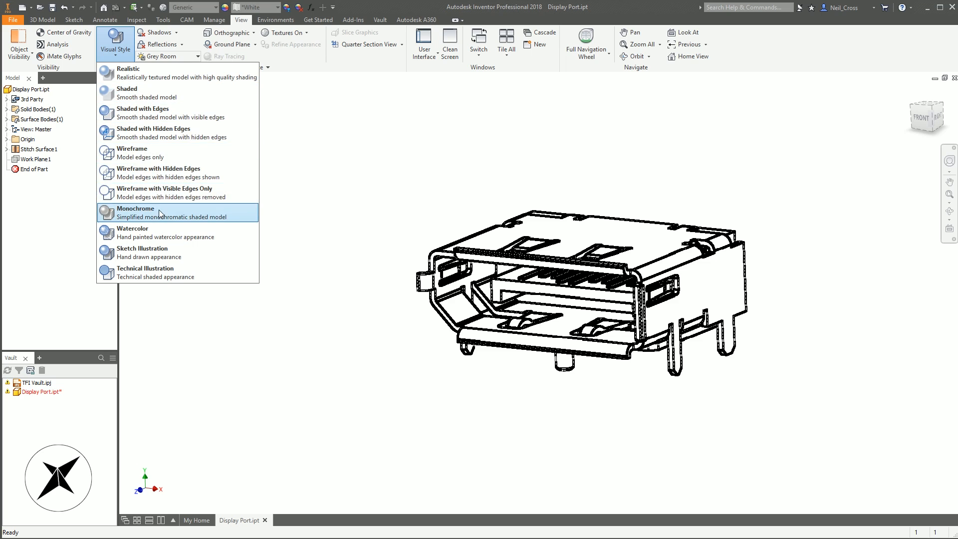
pyautogui.click(135, 211)
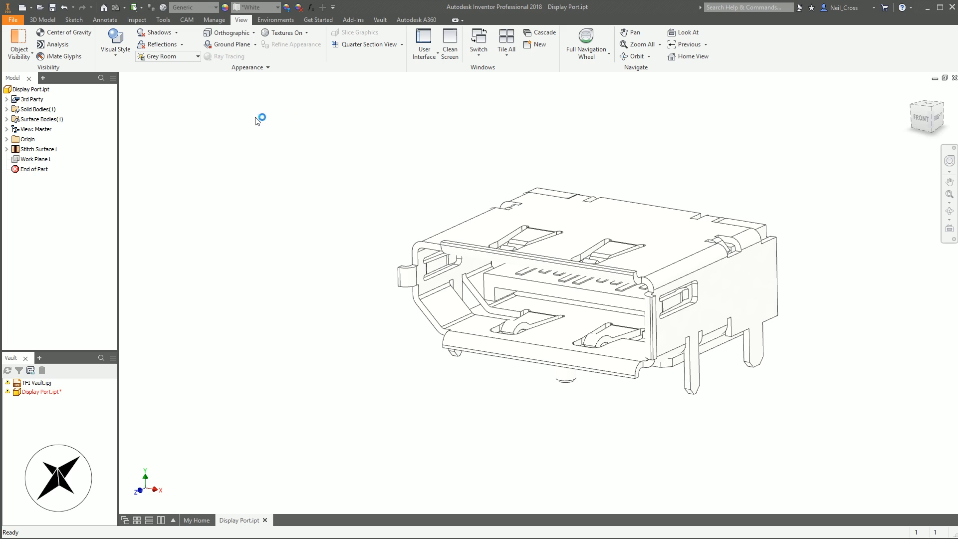
pyautogui.moveTo(208, 97)
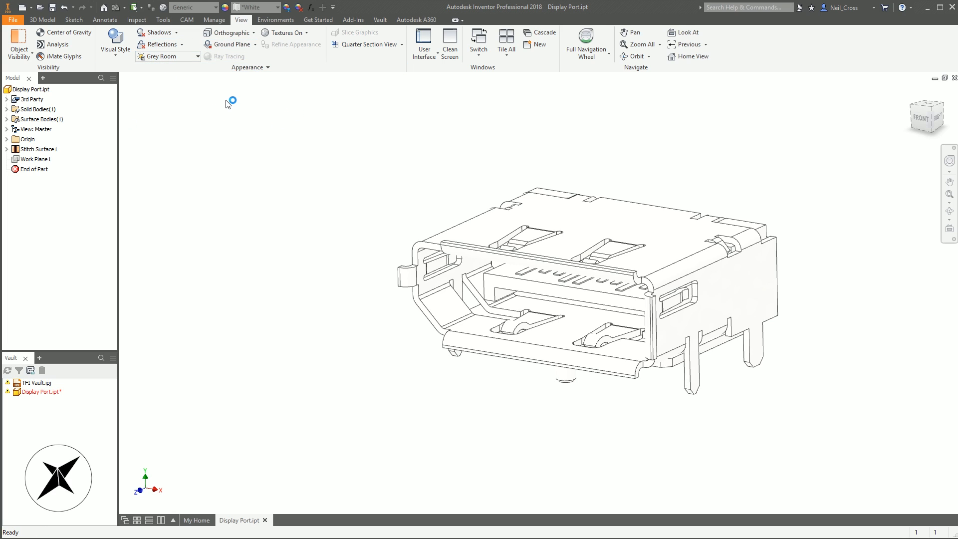
pyautogui.moveTo(230, 102)
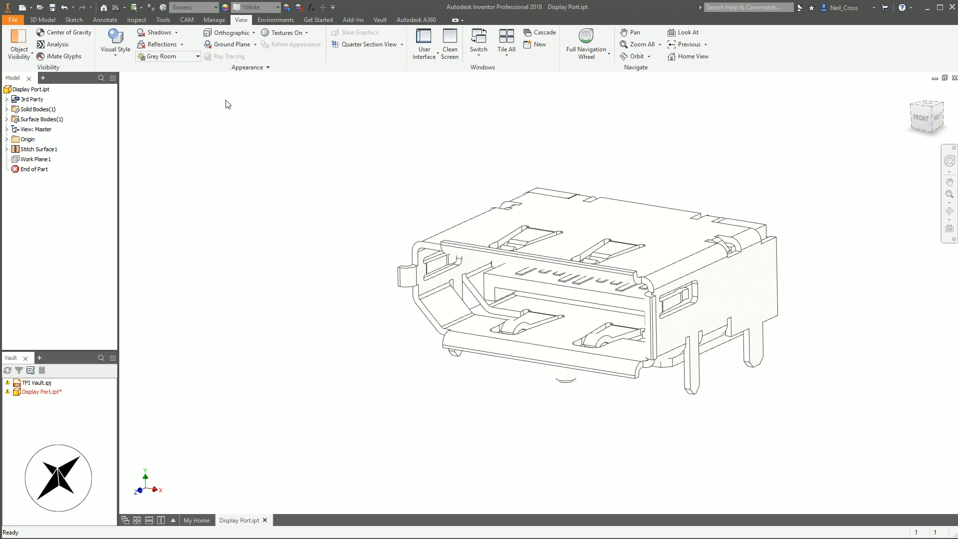
pyautogui.moveTo(113, 43)
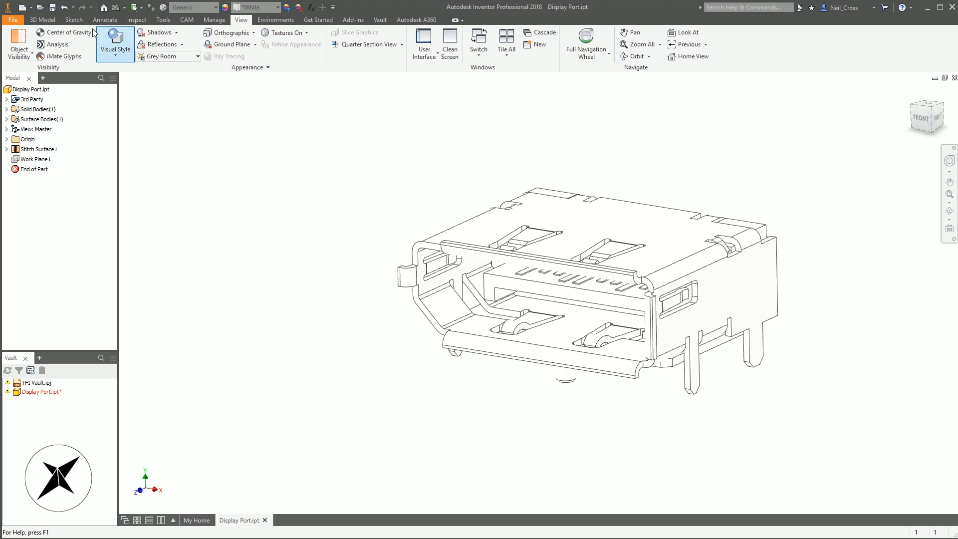
pyautogui.click(225, 7)
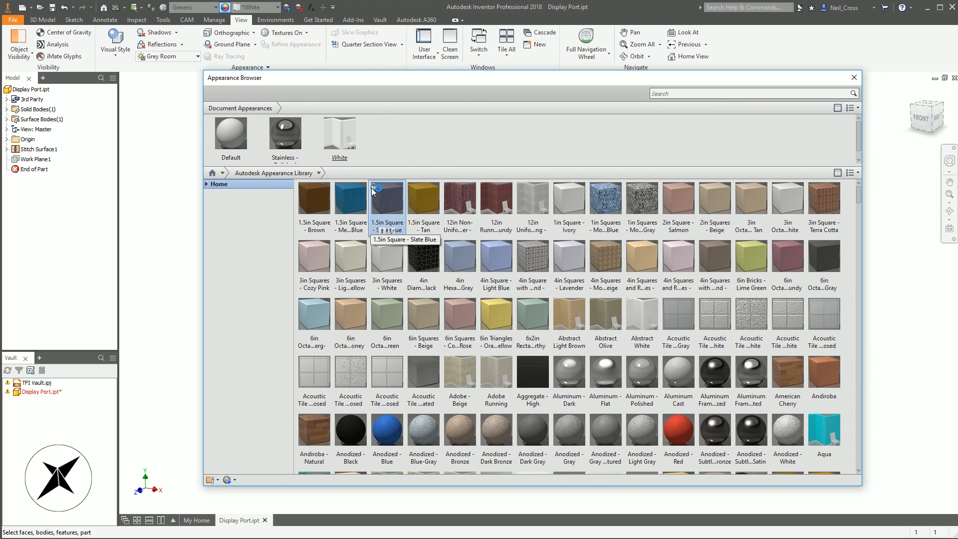
pyautogui.moveTo(339, 147)
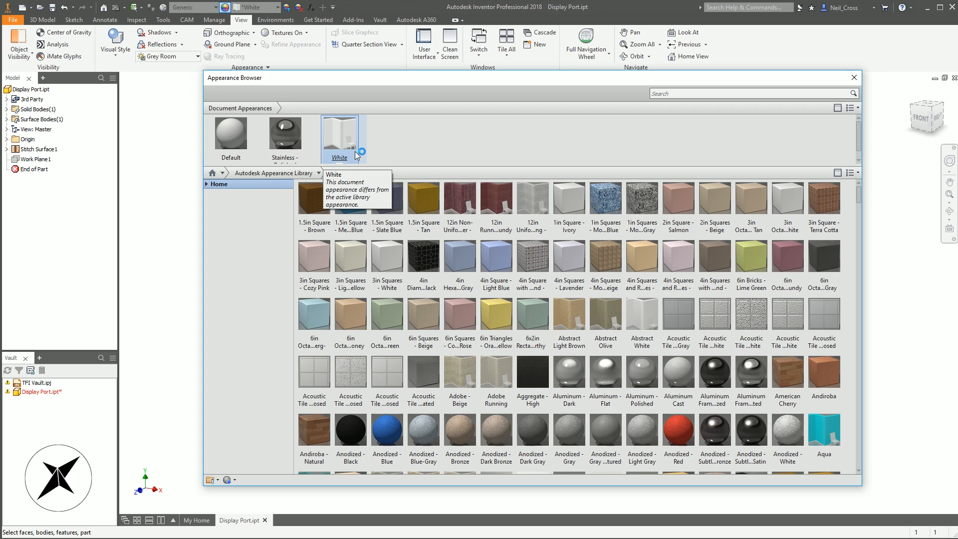
pyautogui.rightClick(339, 135)
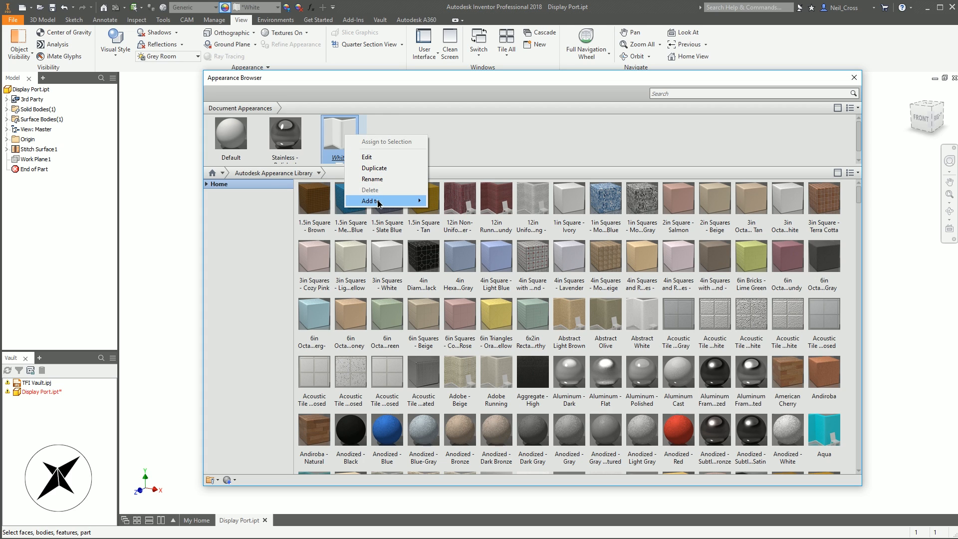
pyautogui.moveTo(391, 219)
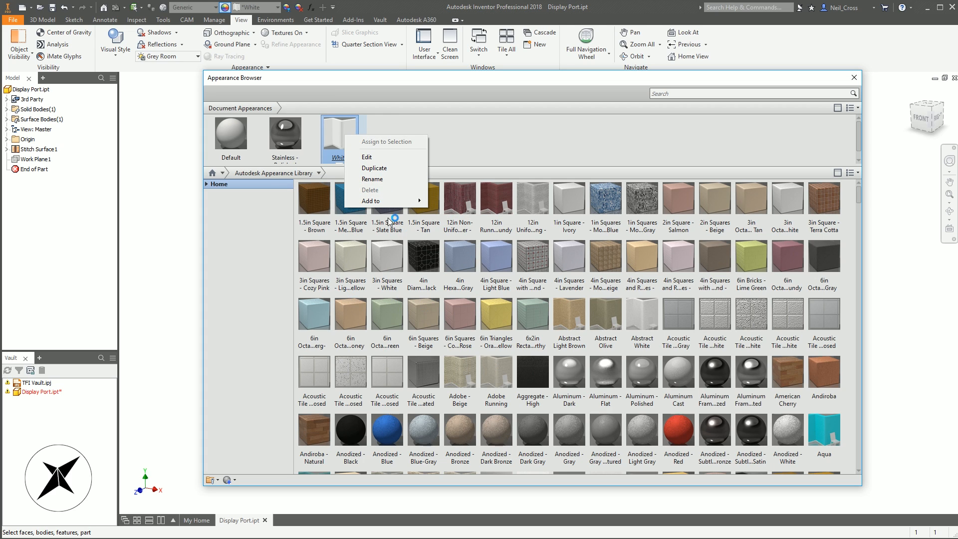
pyautogui.moveTo(333, 190)
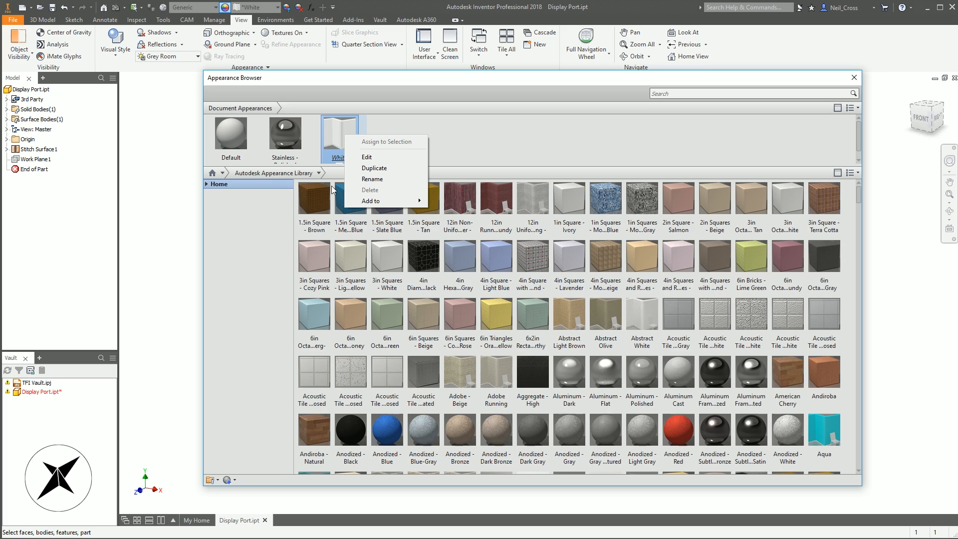
pyautogui.moveTo(338, 186)
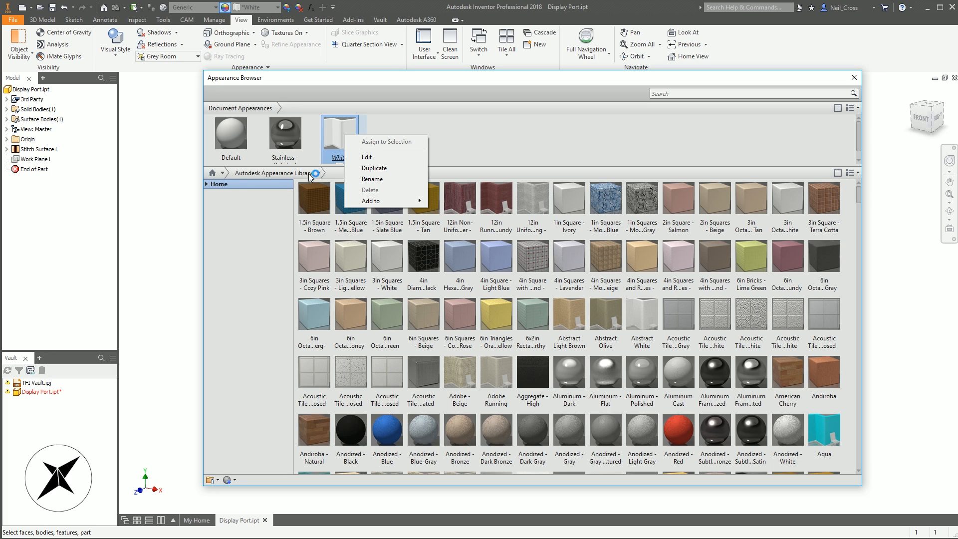
pyautogui.moveTo(397, 87)
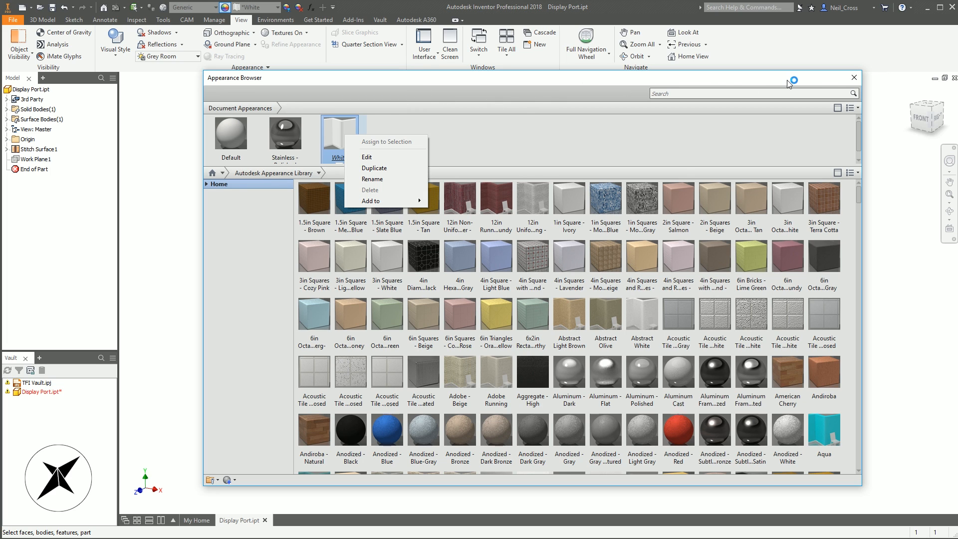
pyautogui.click(853, 77)
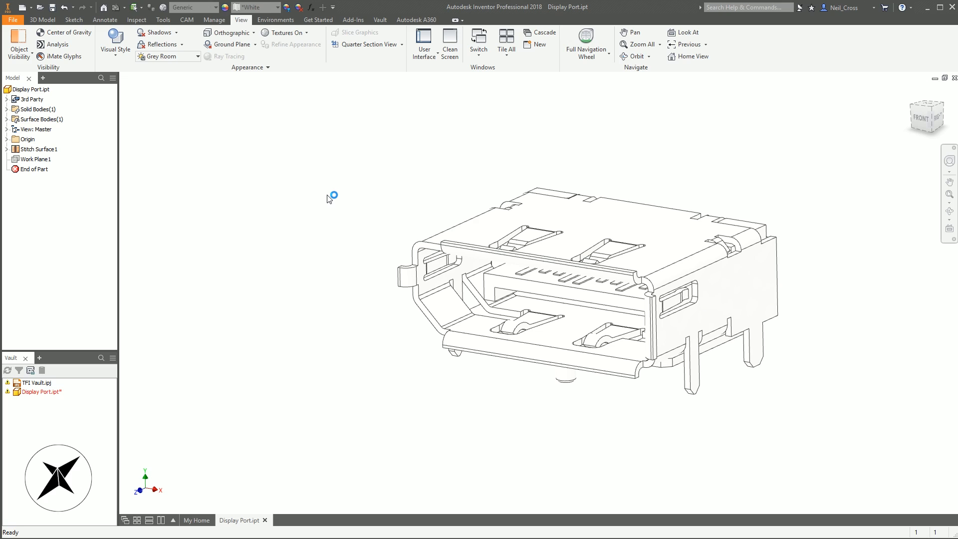
pyautogui.moveTo(328, 184)
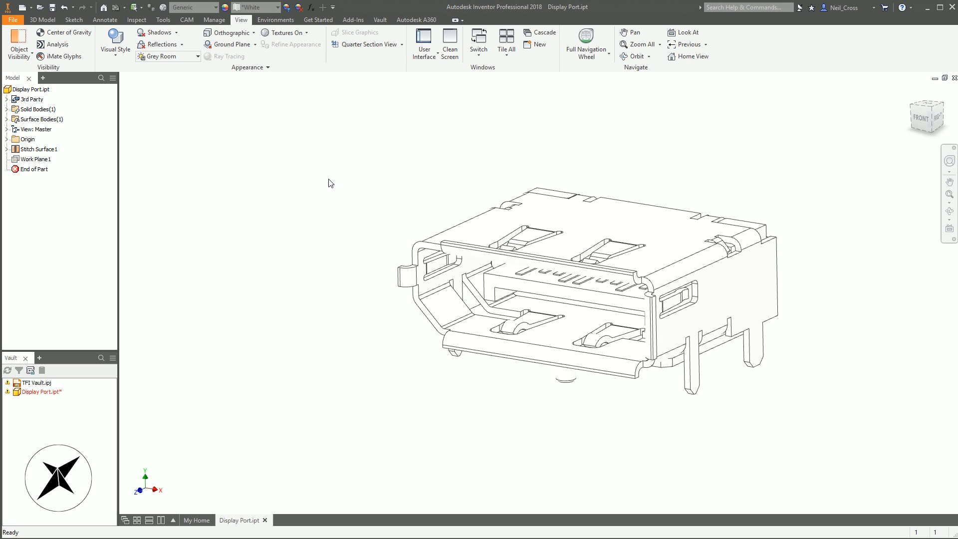
pyautogui.moveTo(261, 176)
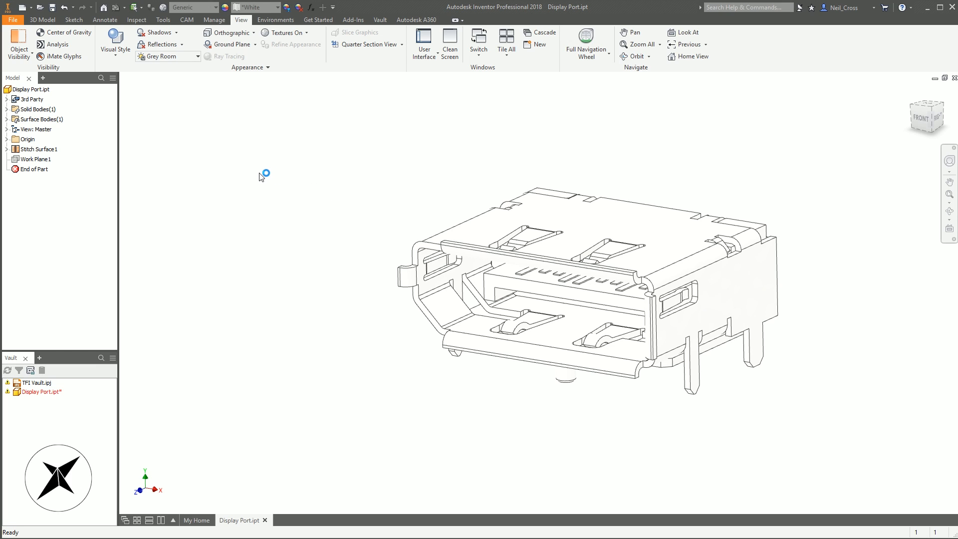
pyautogui.moveTo(252, 170)
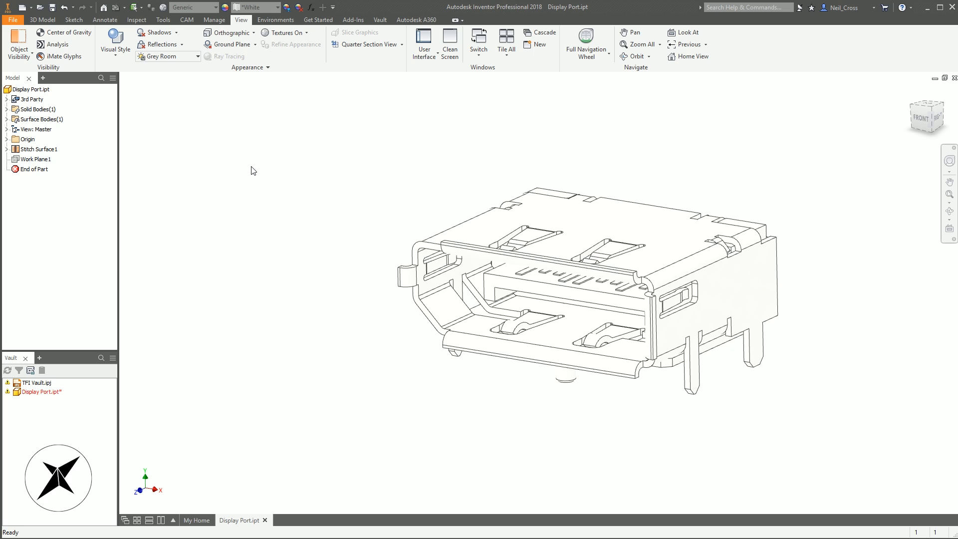
pyautogui.moveTo(455, 153)
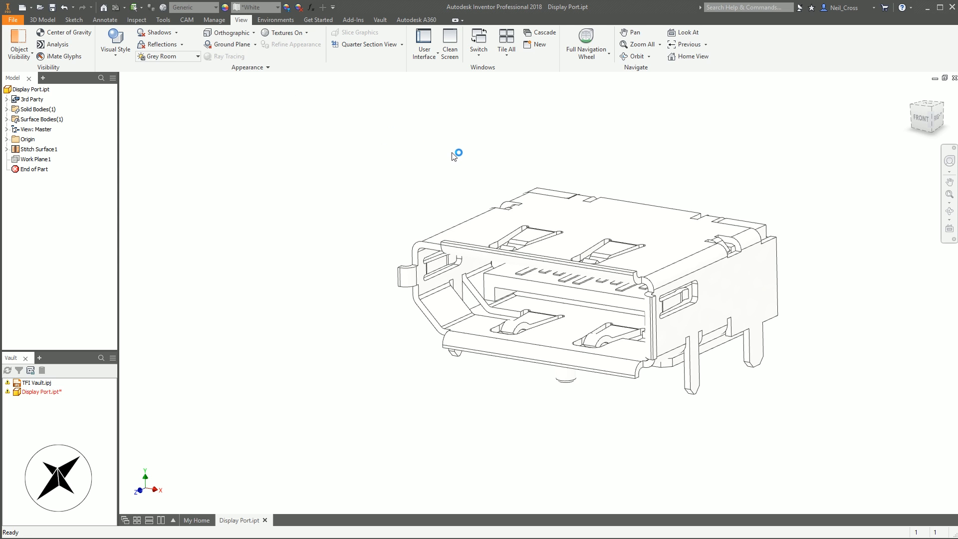